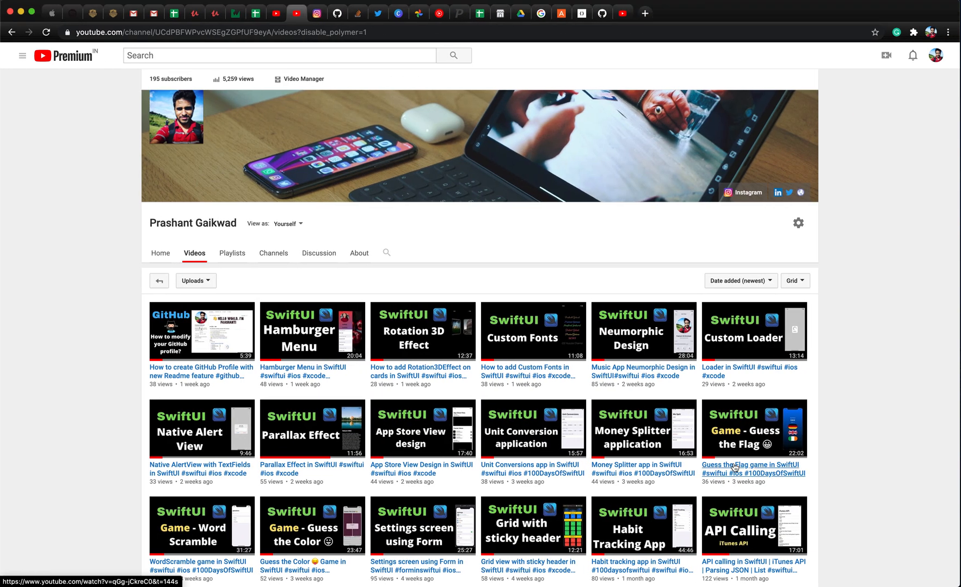
pyautogui.moveTo(731, 468)
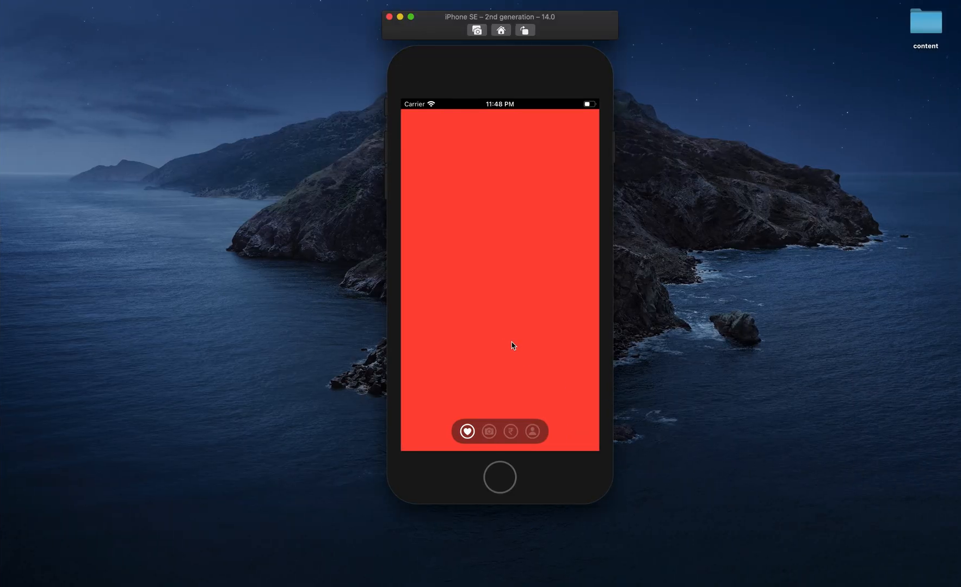
# Switch the finished demo app among its orange, green and red pages via the tab bar.
pyautogui.click(488, 430)
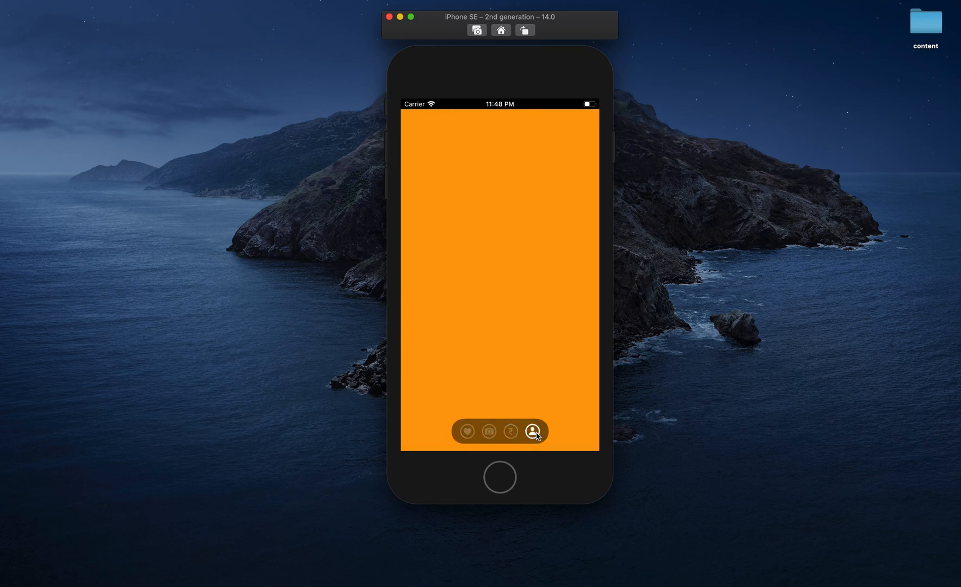
pyautogui.moveTo(484, 440)
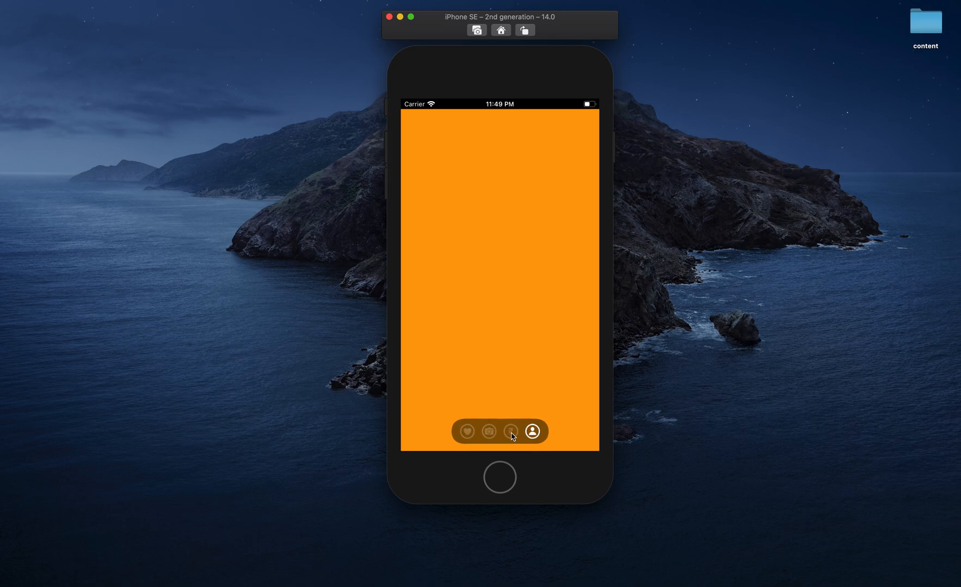
pyautogui.click(489, 431)
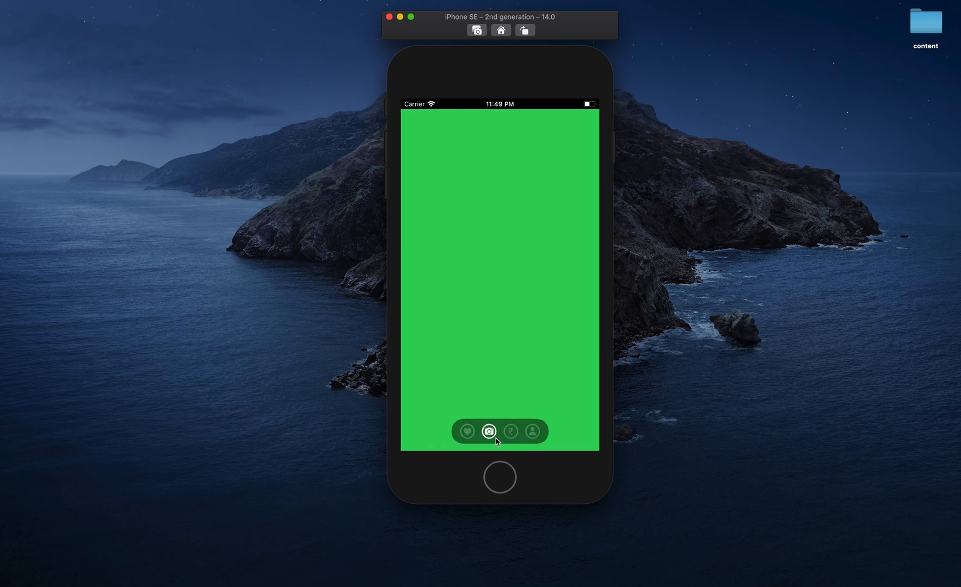
pyautogui.moveTo(473, 437)
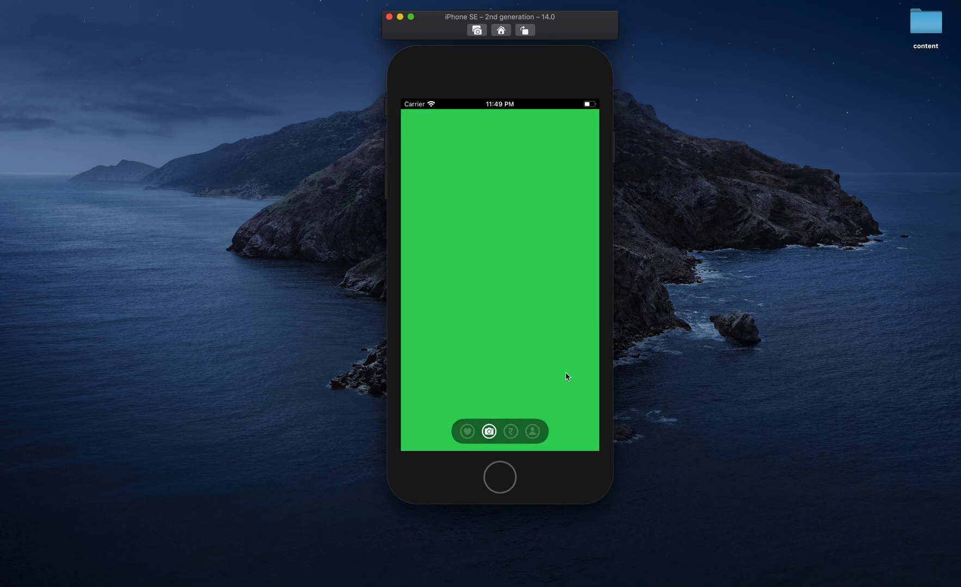
pyautogui.click(467, 430)
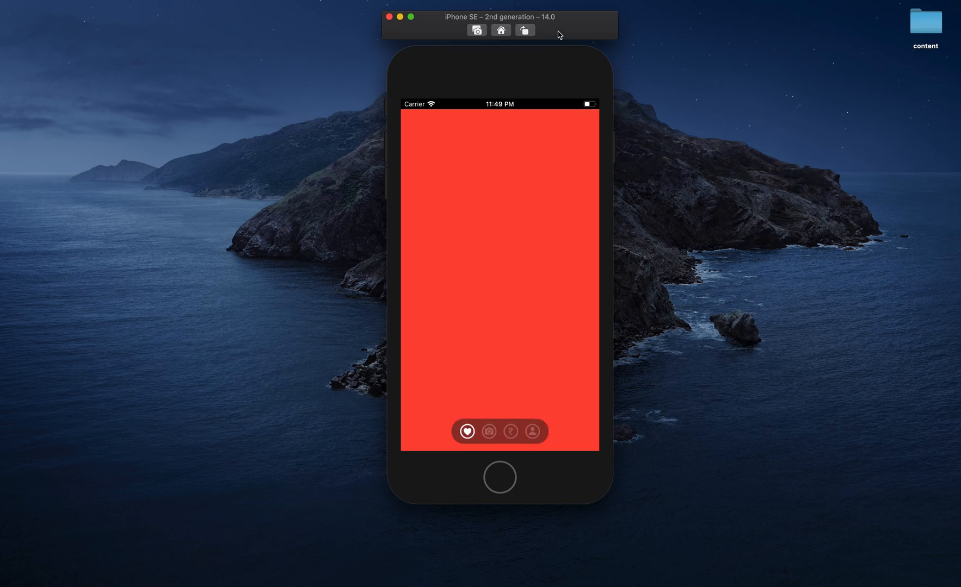
# Park the Simulator window at the screen's right edge and start a new Xcode project.
pyautogui.moveTo(499, 17); pyautogui.dragTo(623, 27)
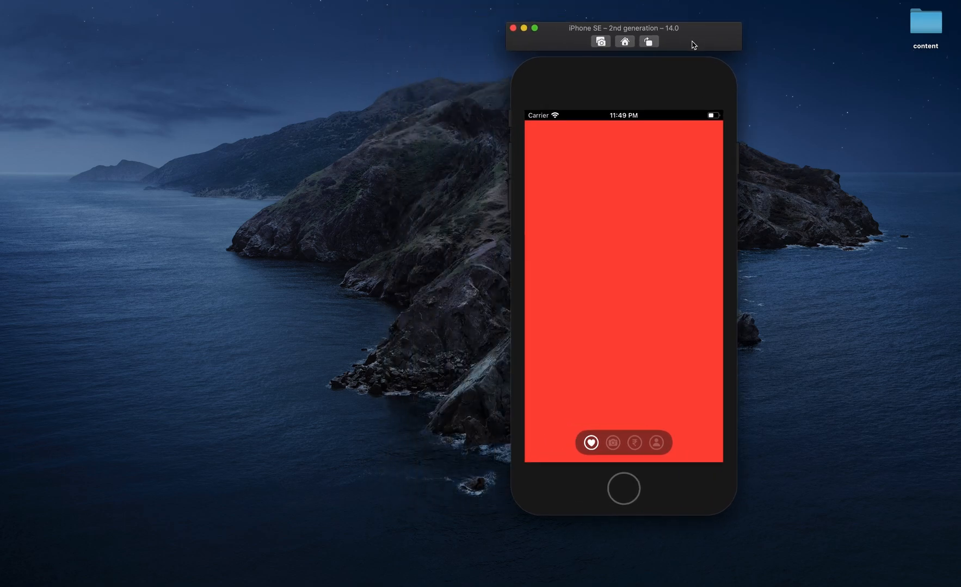
pyautogui.moveTo(620, 27); pyautogui.dragTo(819, 48)
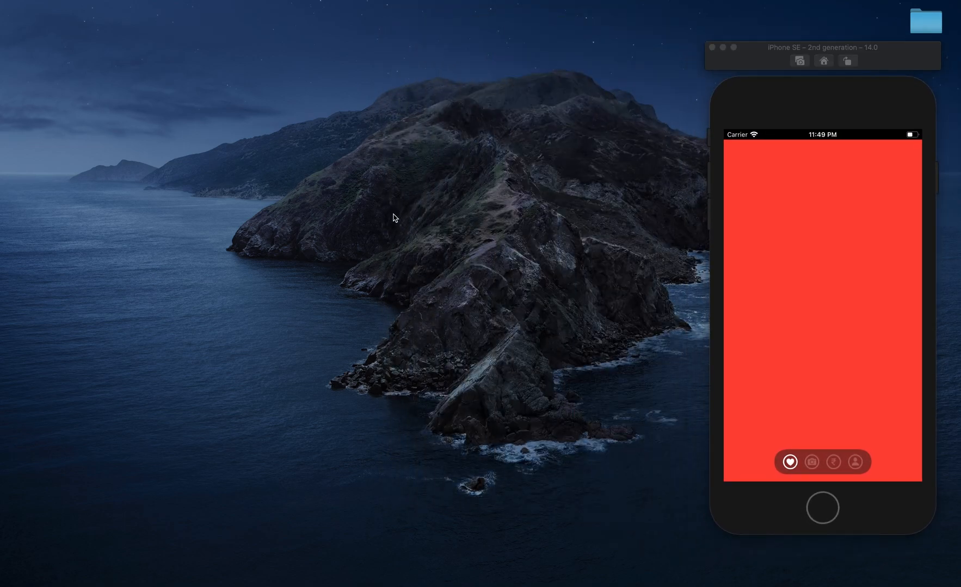
pyautogui.moveTo(238, 122)
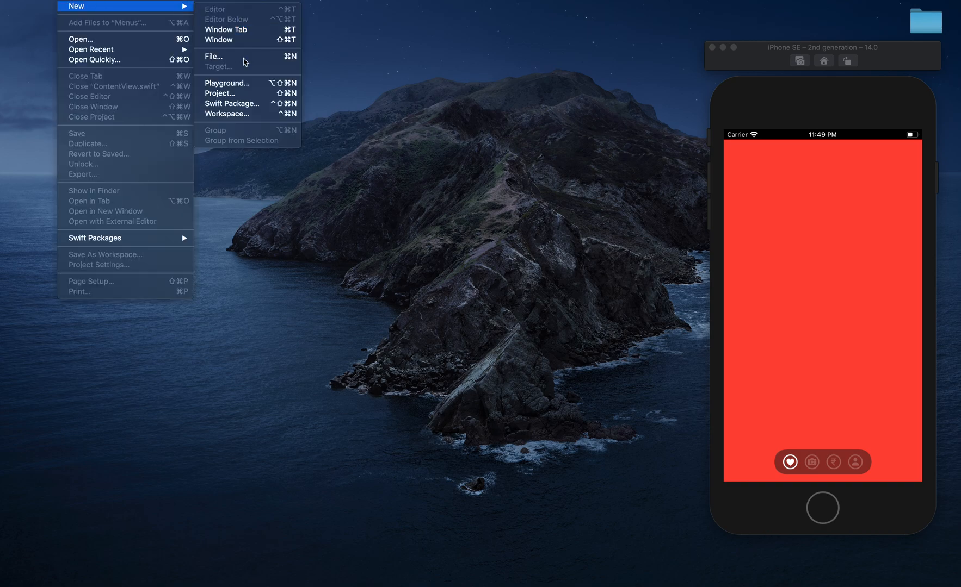
pyautogui.click(220, 92)
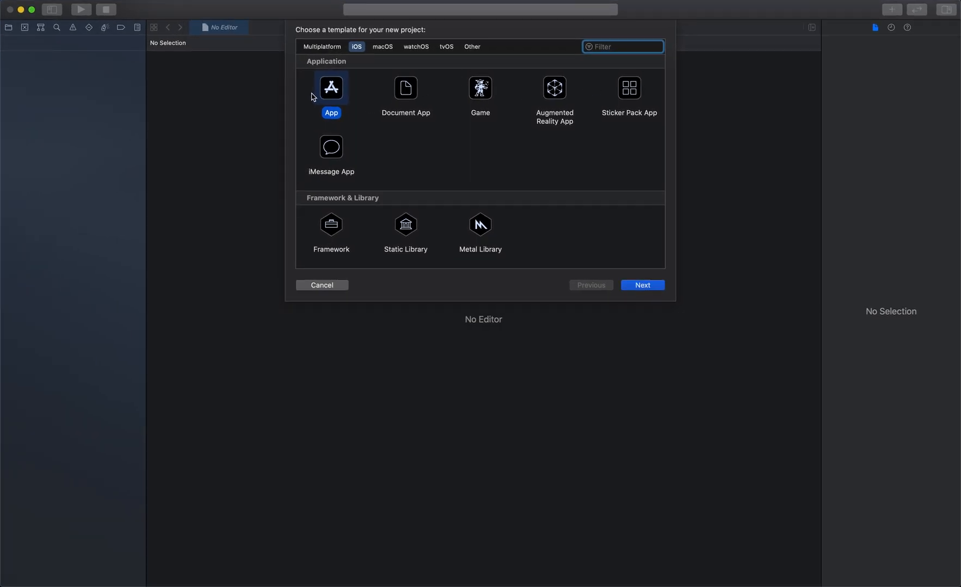
# Create an iOS App project named Custom TabItems saved on the Desktop.
pyautogui.click(641, 285)
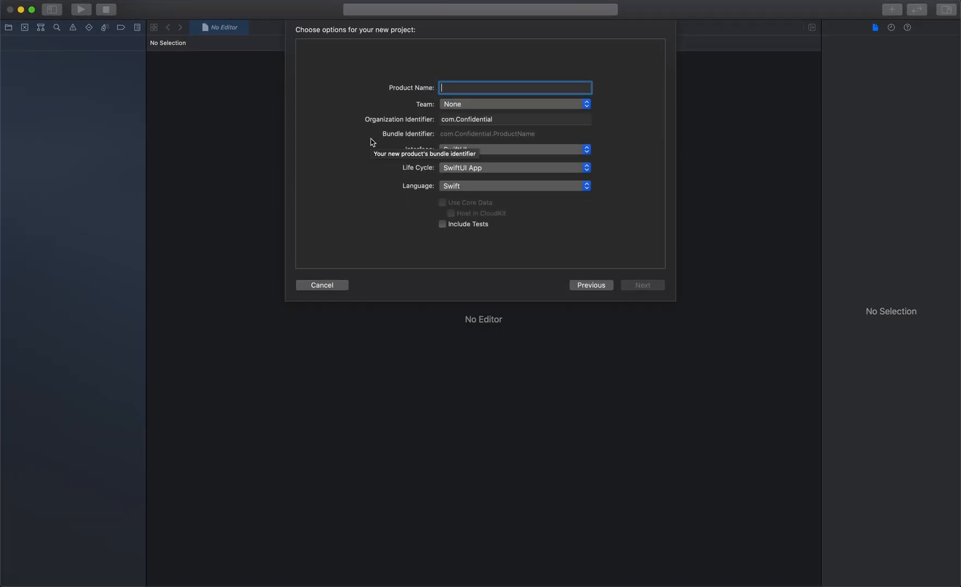
pyautogui.write('Custom')
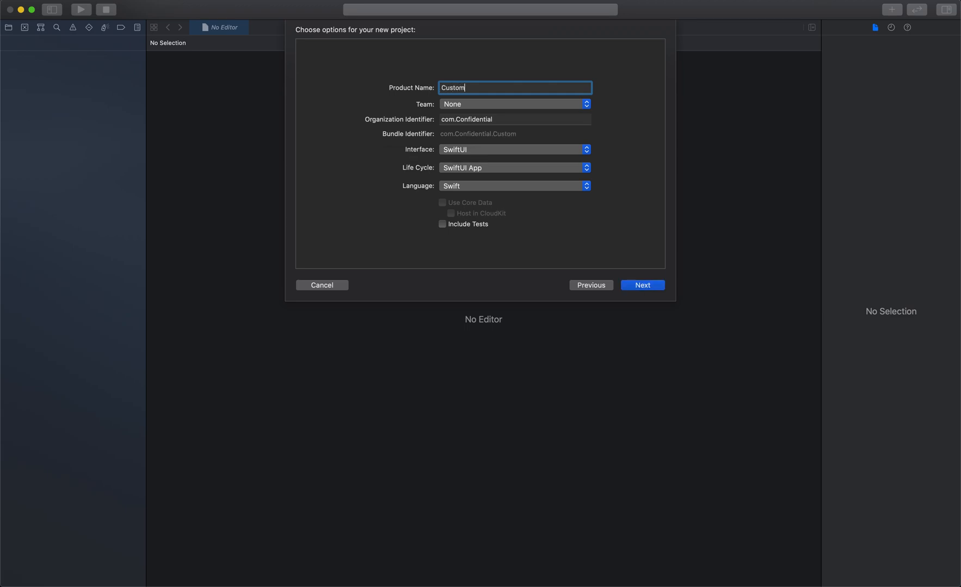
pyautogui.write('Tab')
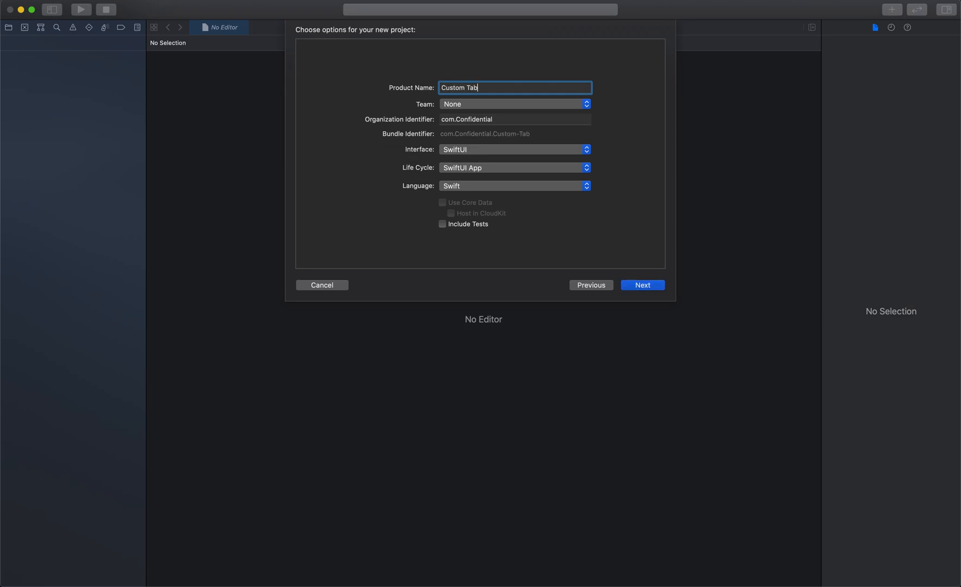
pyautogui.write('le')
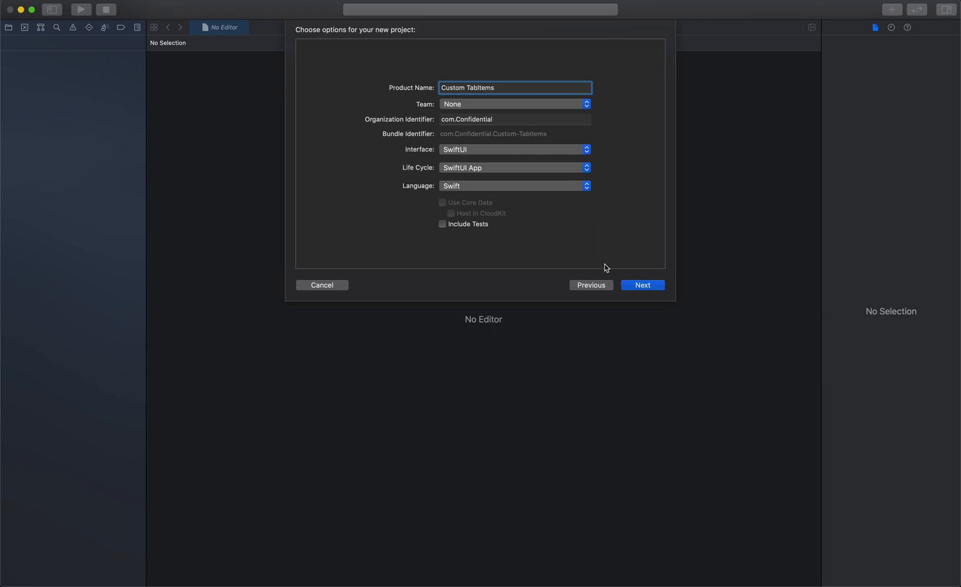
pyautogui.click(642, 285)
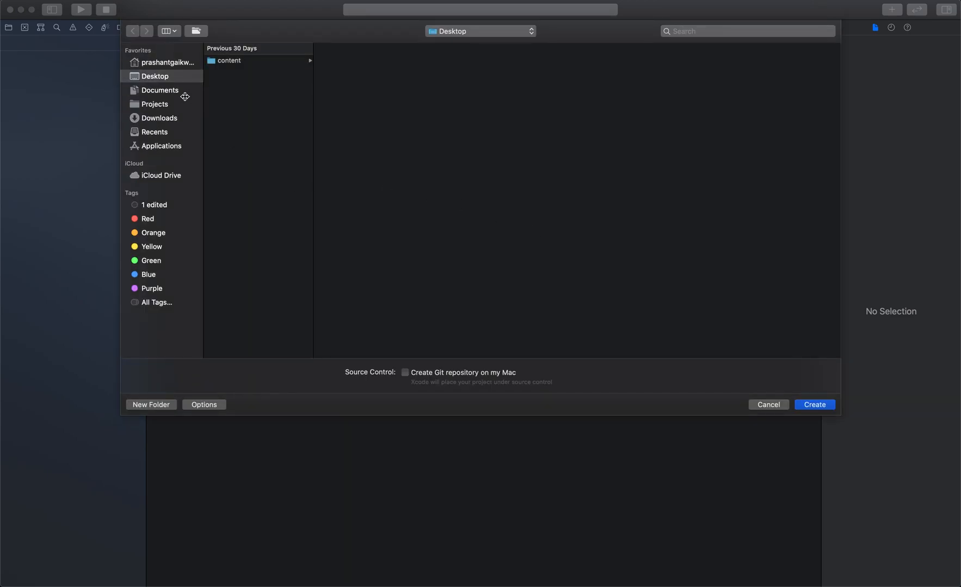
pyautogui.click(815, 404)
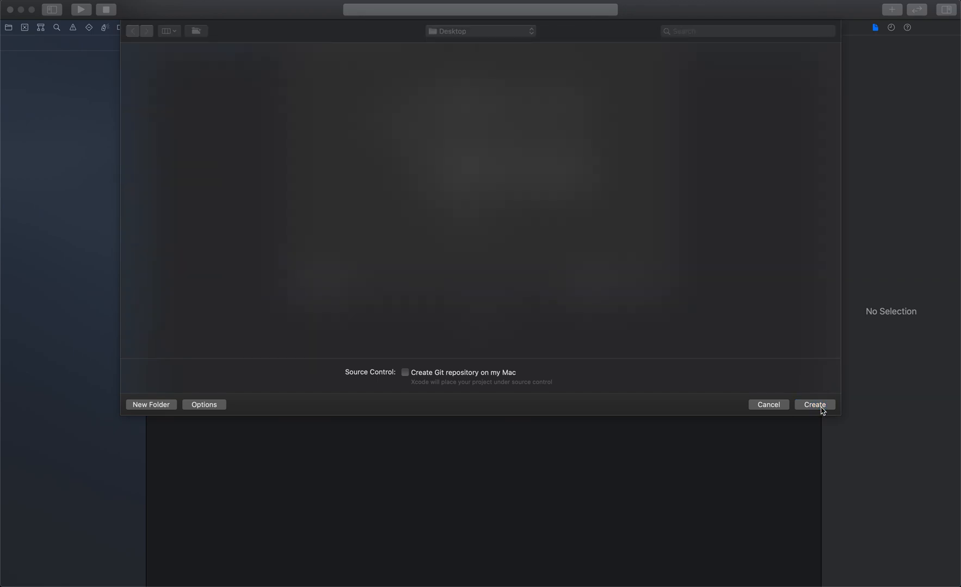
pyautogui.click(813, 405)
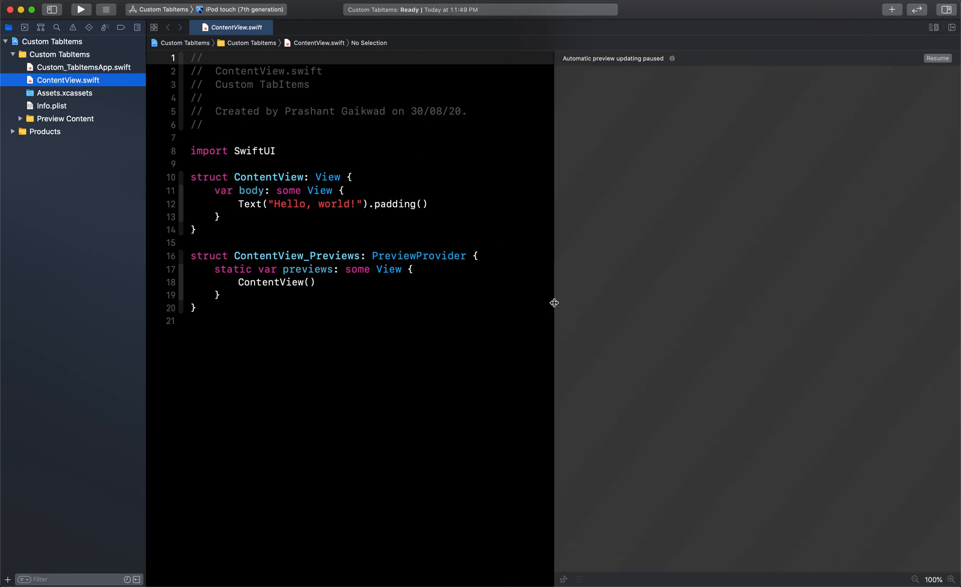
pyautogui.click(937, 58)
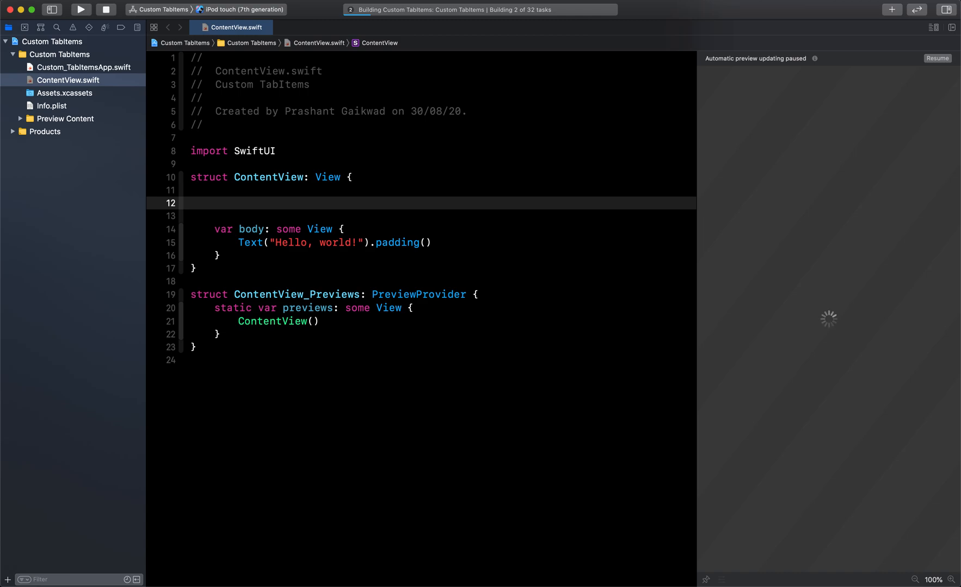
pyautogui.click(214, 202)
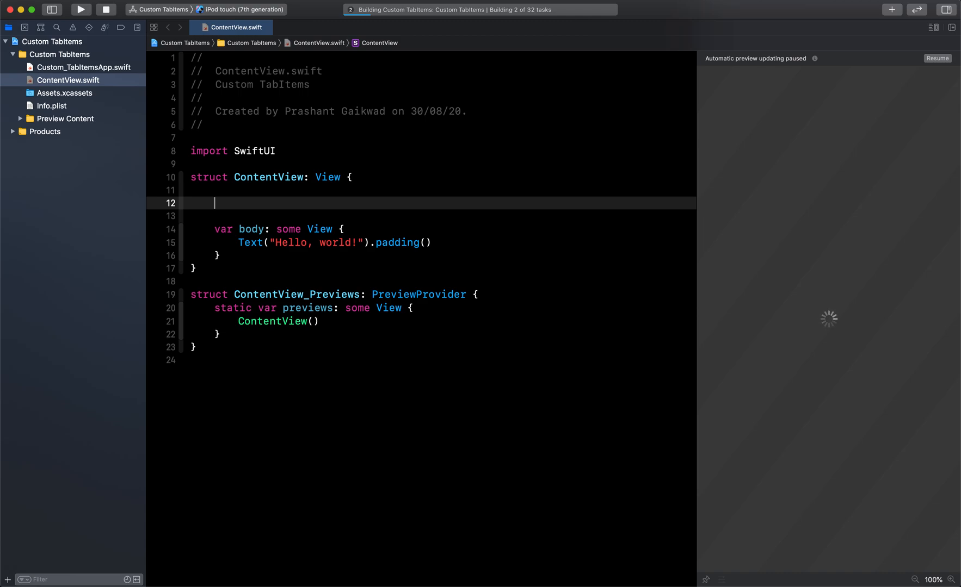
pyautogui.write('@State private var')
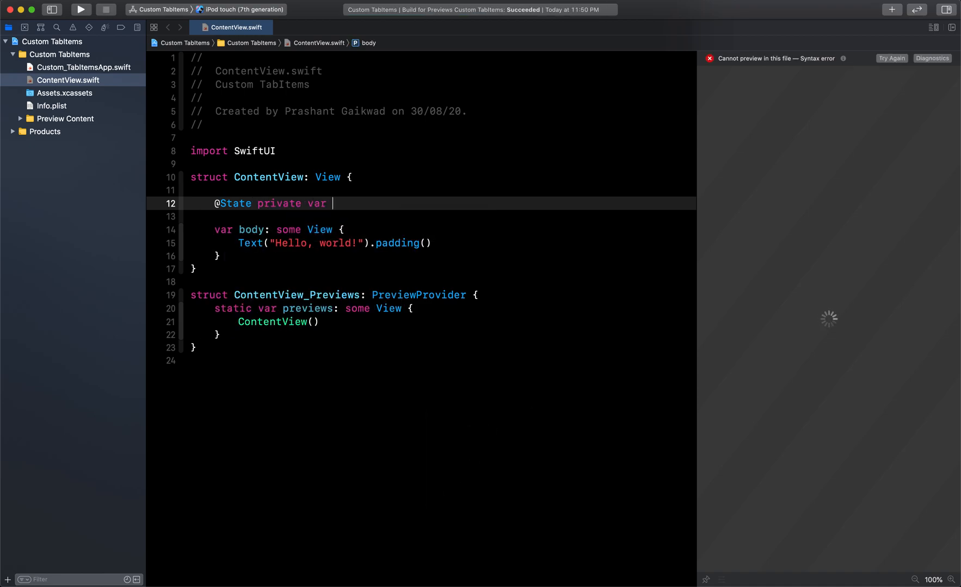
pyautogui.write('currInd')
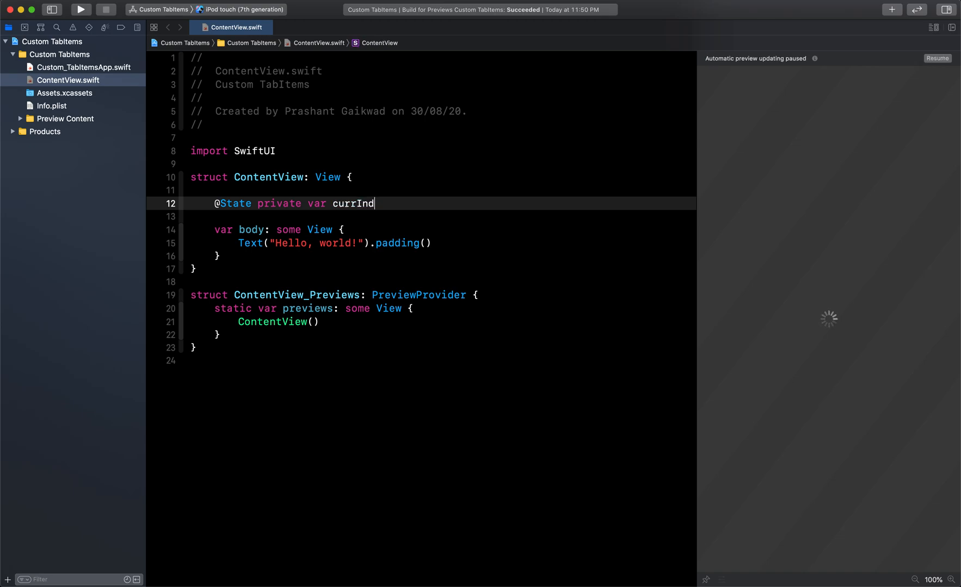
pyautogui.write('ex = 0')
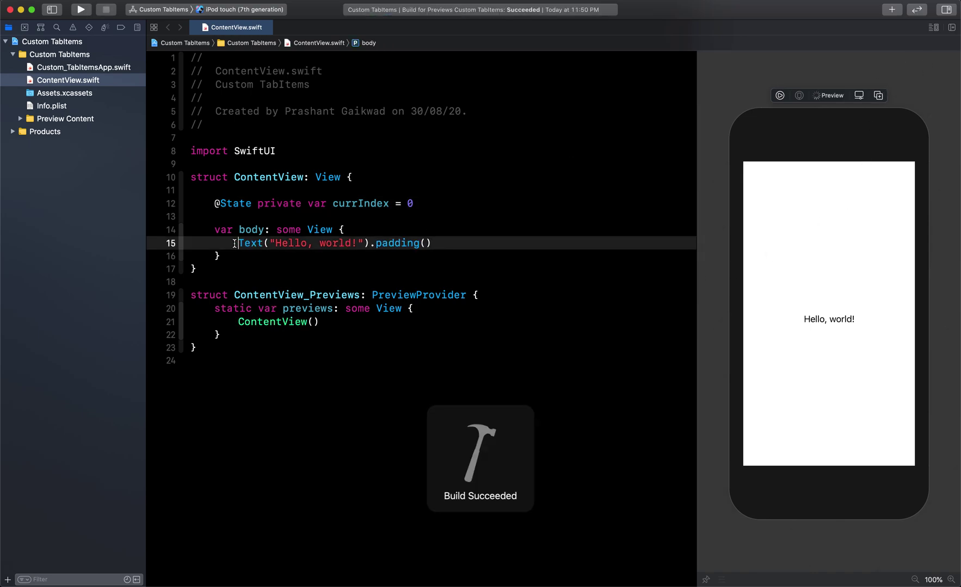
# Replace the Hello, world! Text line with a VStack.
pyautogui.tripleClick(334, 242)
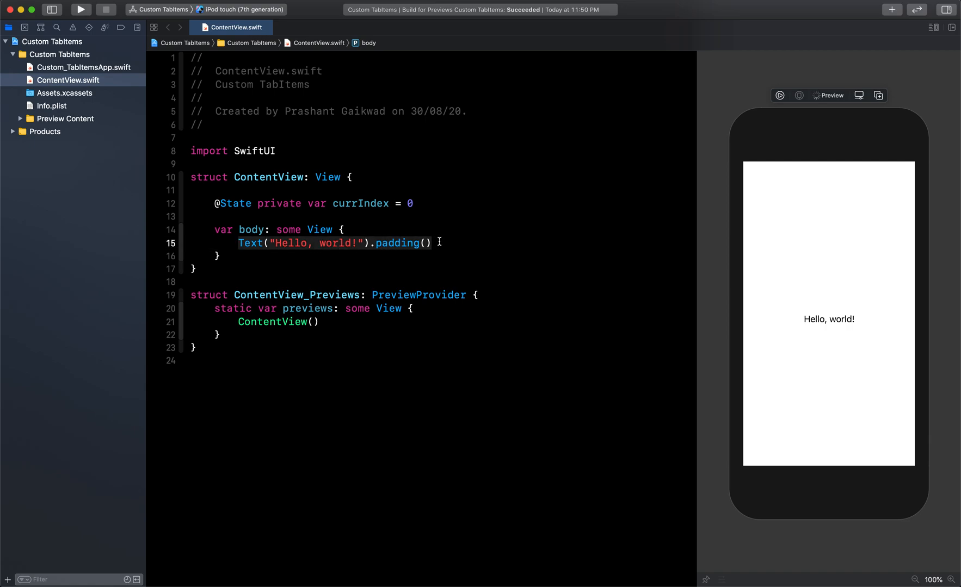
pyautogui.write('VStack {')
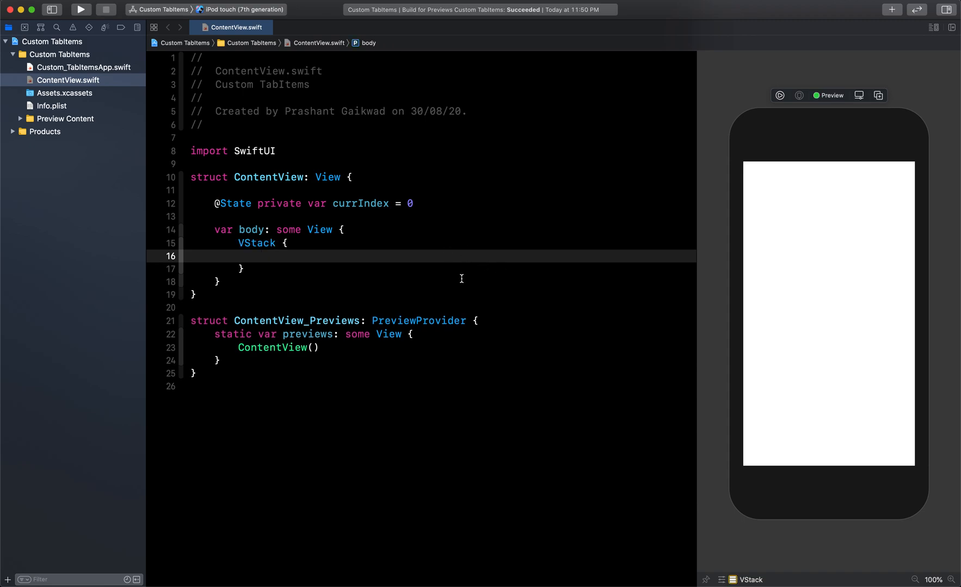
# Add a TabView(selection: $currIndex) with an empty body inside the VStack.
pyautogui.write('T')
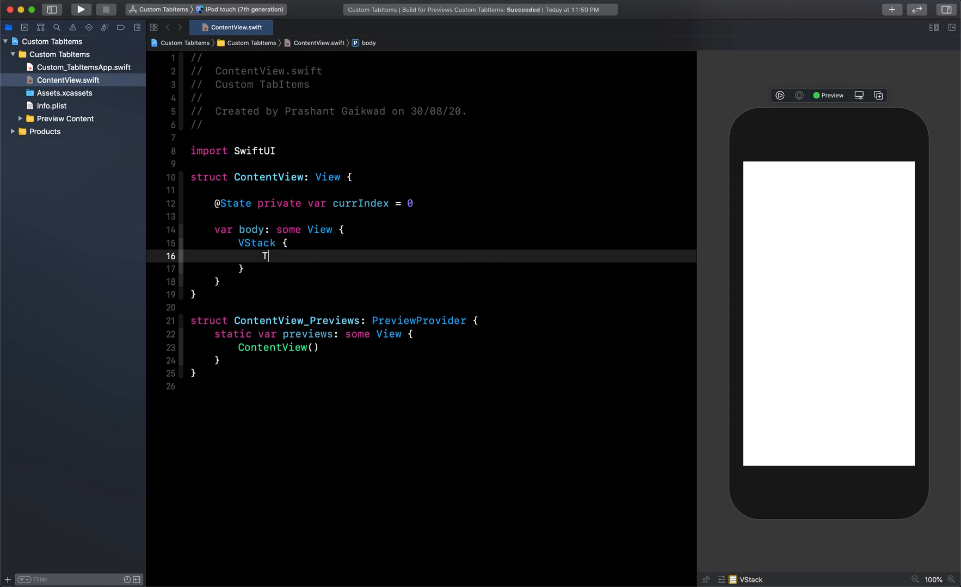
pyautogui.write('abV')
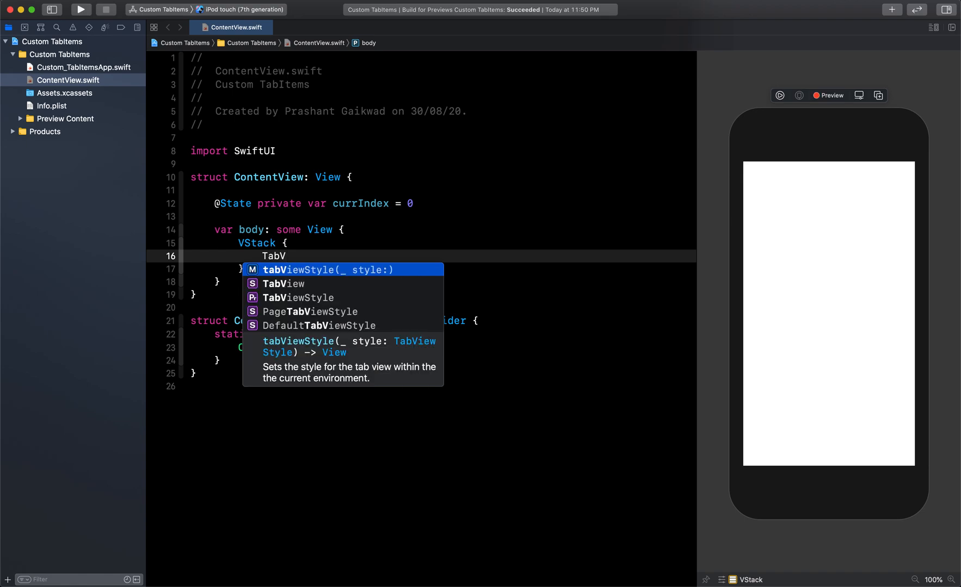
pyautogui.click(283, 284)
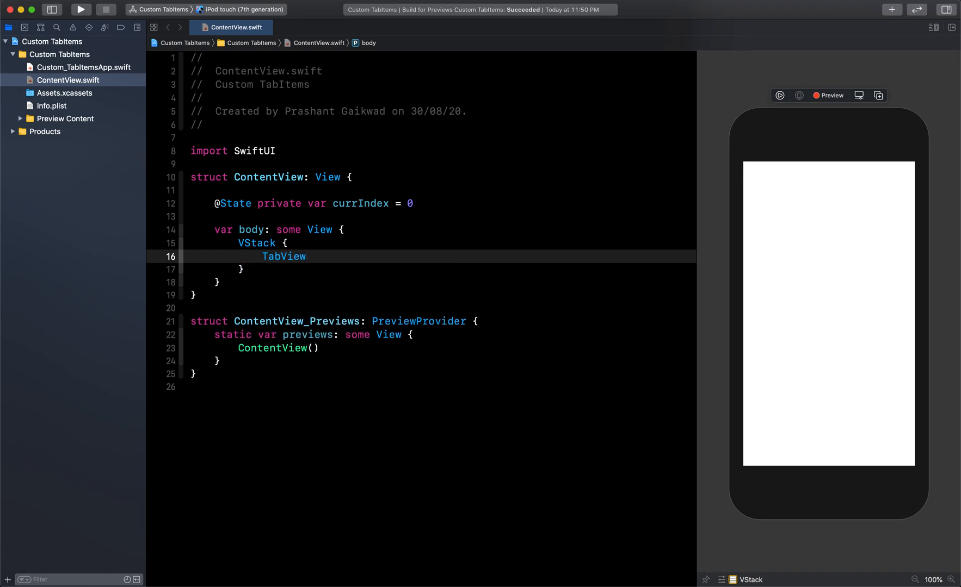
pyautogui.write('(selection:')
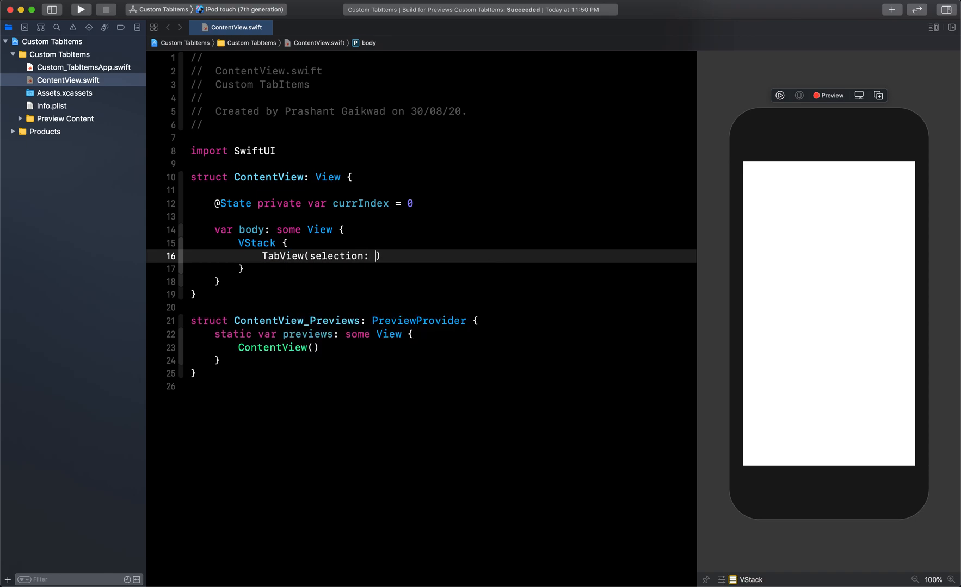
pyautogui.write('$u')
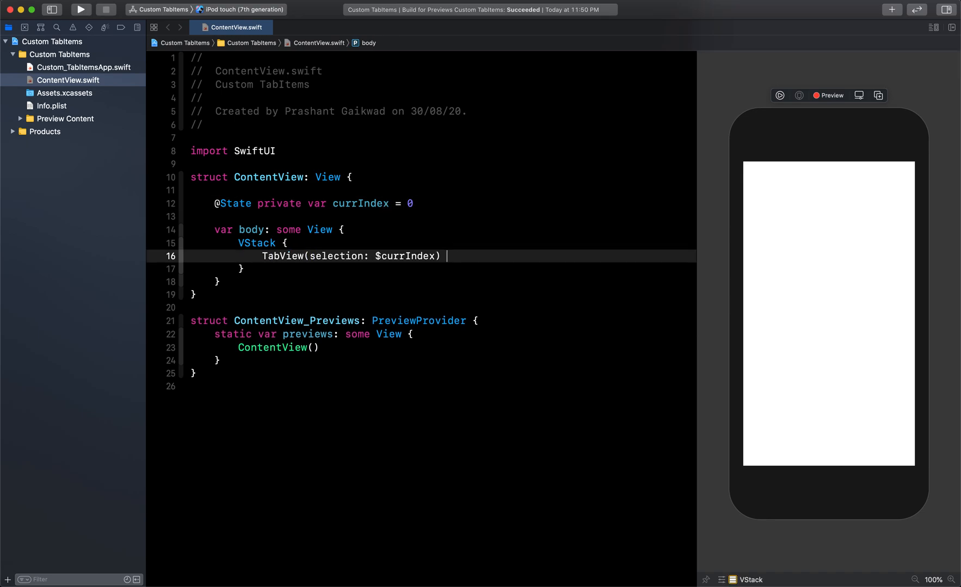
pyautogui.write('{')
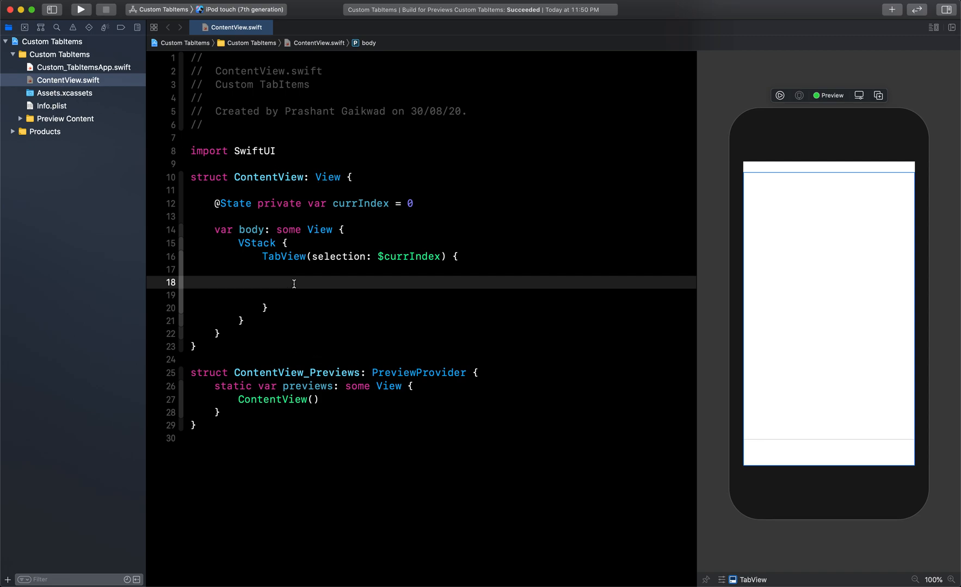
# Make the first page Color.red with .tag(0).
pyautogui.write('COlor')
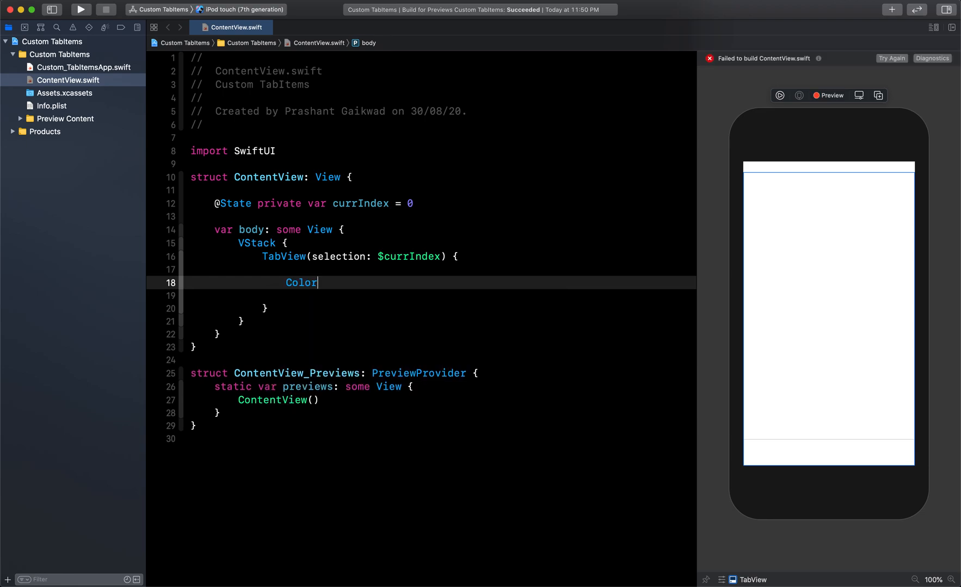
pyautogui.write('.red')
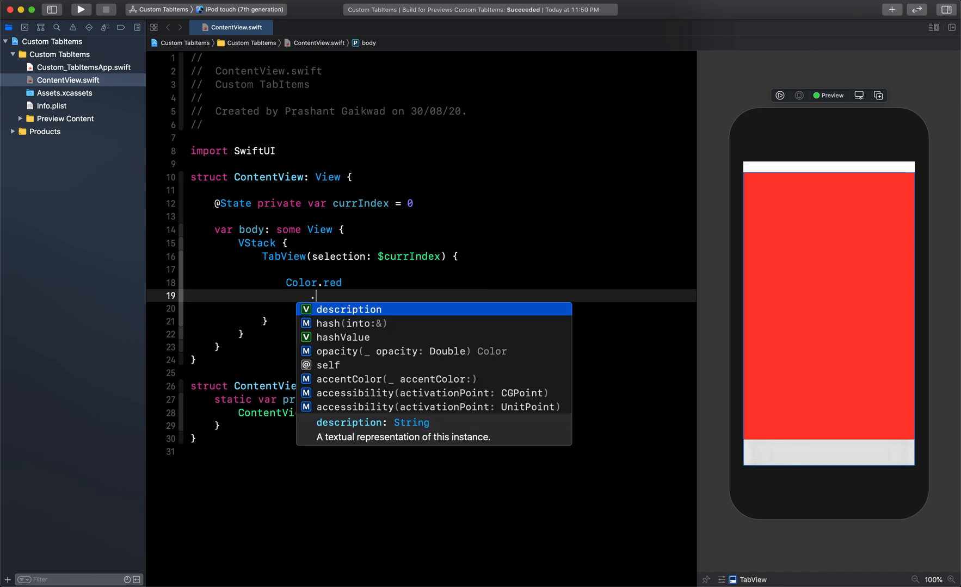
pyautogui.write('tag')
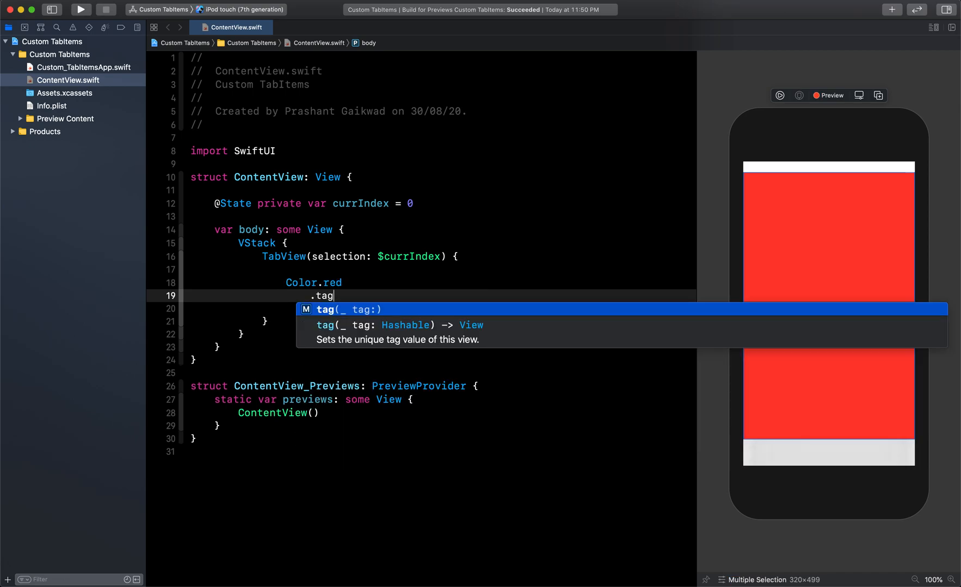
pyautogui.write('(0')
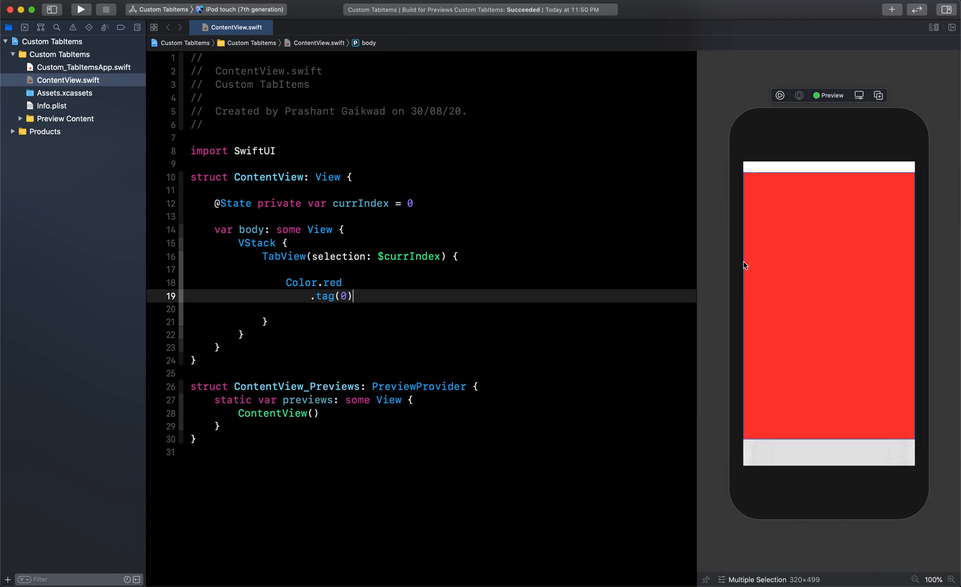
pyautogui.moveTo(409, 305)
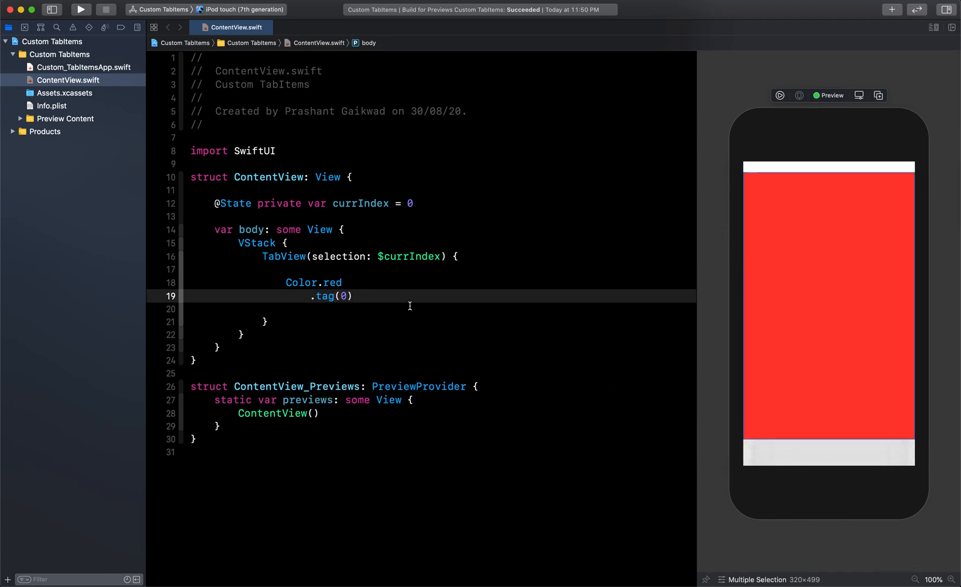
# Give it a .tabItem showing Image(systemName: "heart.circle").
pyautogui.write('.tabItem { Item Label')
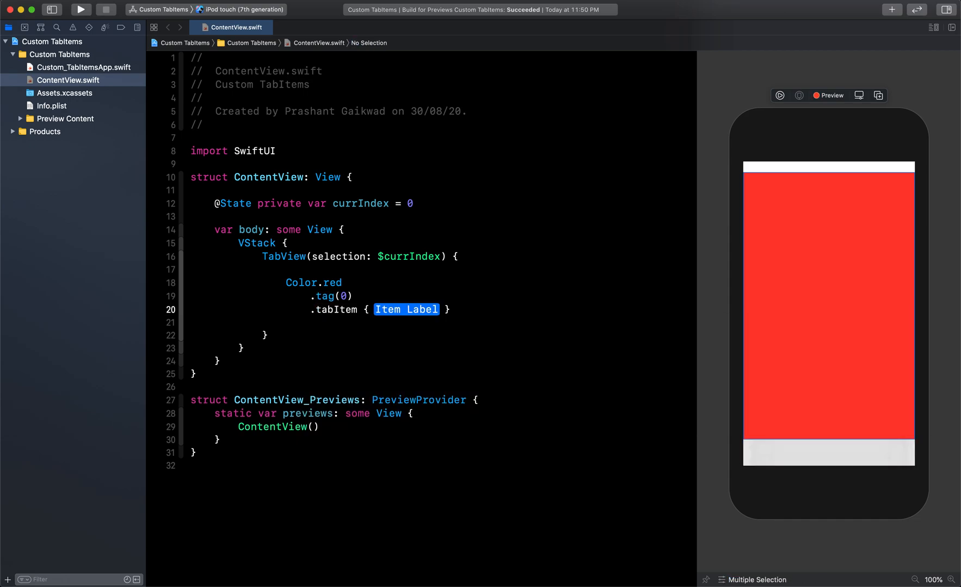
pyautogui.write('IMa')
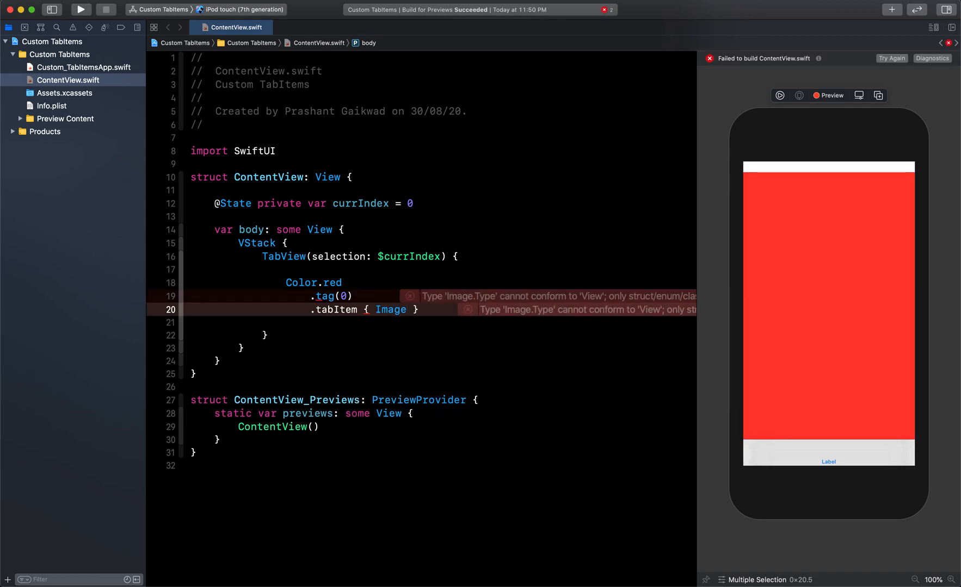
pyautogui.write('(systemName: String')
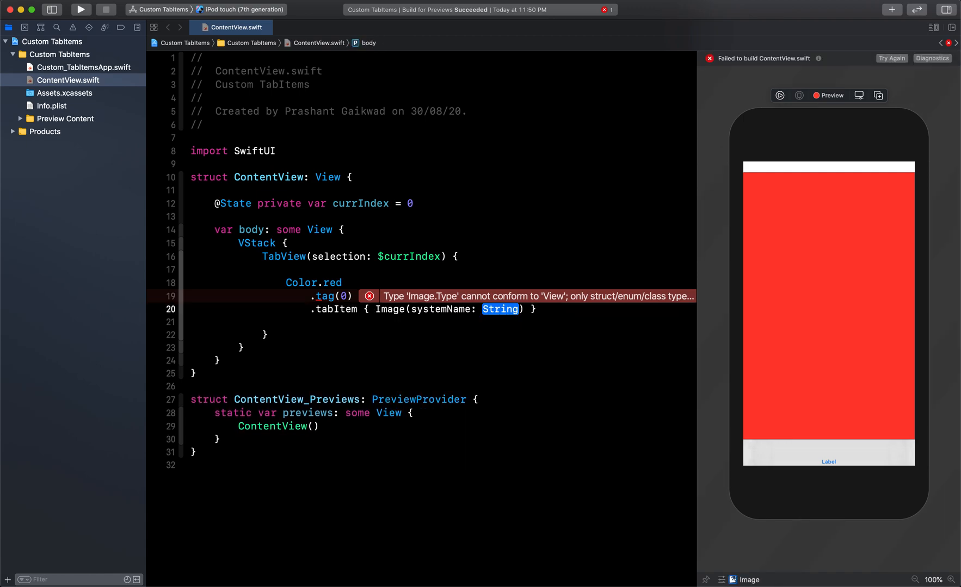
pyautogui.write('""')
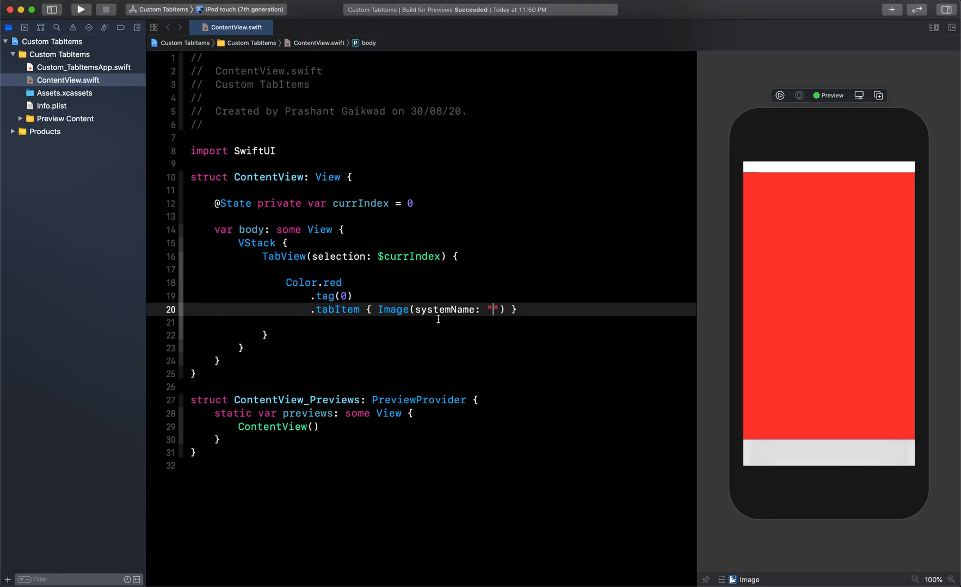
pyautogui.write('heart.')
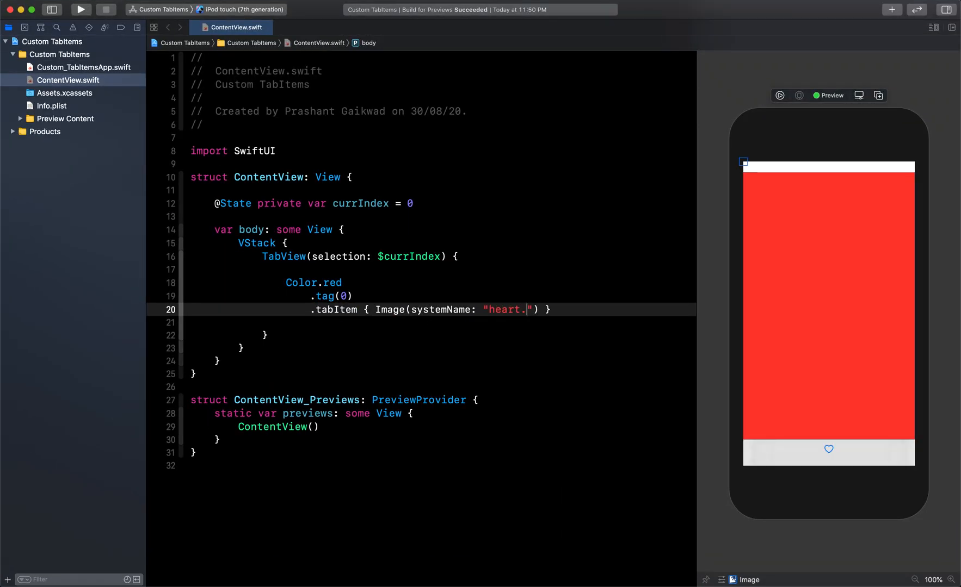
pyautogui.write('circle')
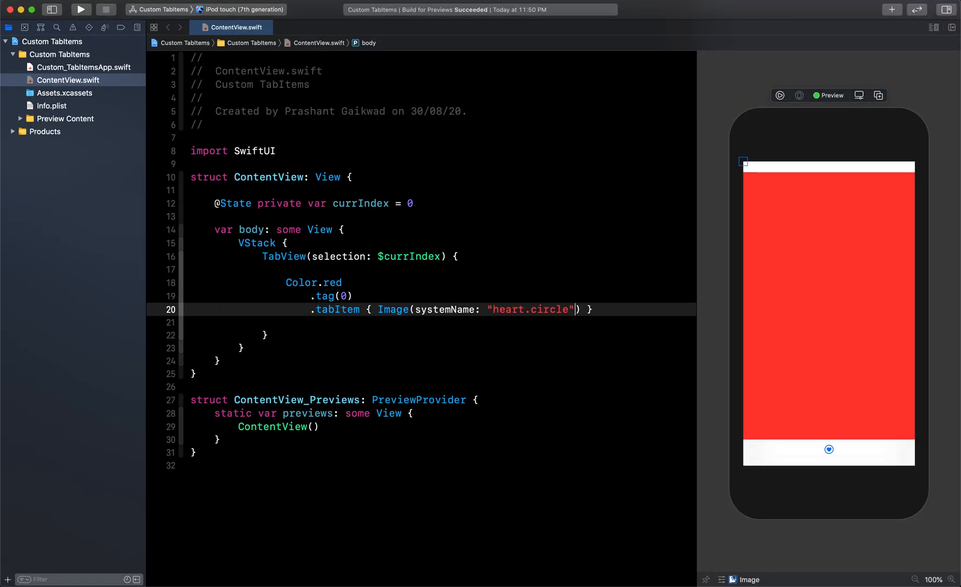
pyautogui.moveTo(708, 381)
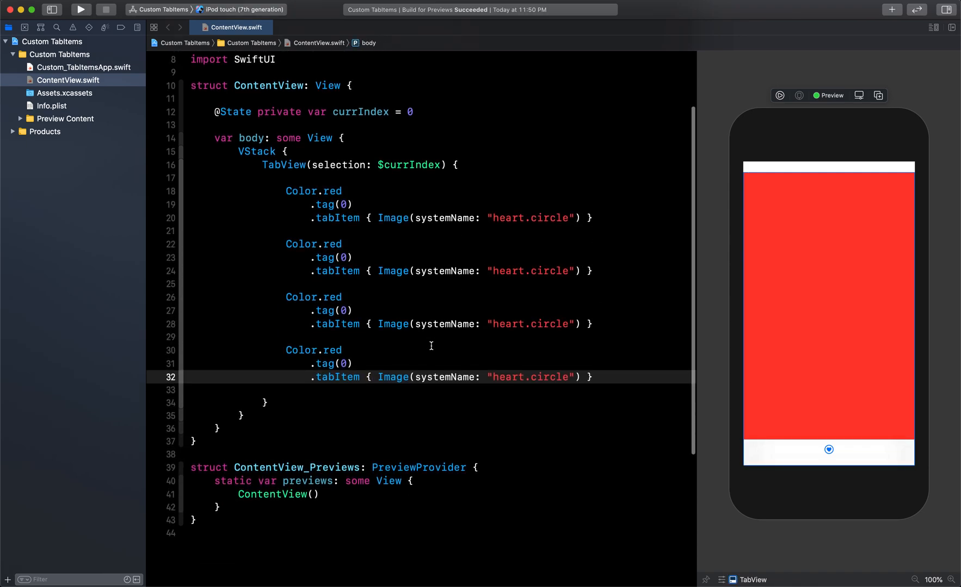
# Retag the copied pages 1–3 and change their symbols to camera, indianrupeesign and person circle.
pyautogui.write('1')
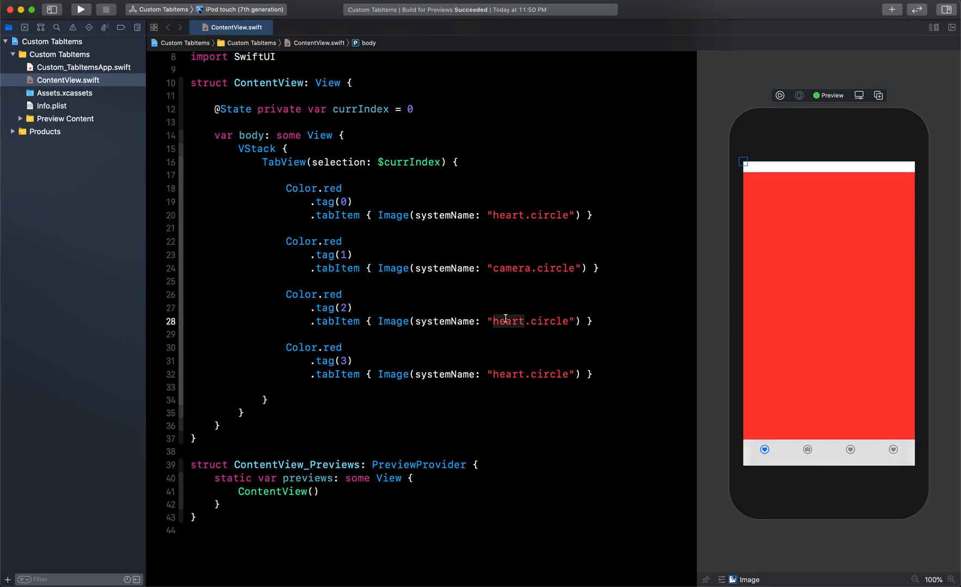
pyautogui.write('indi')
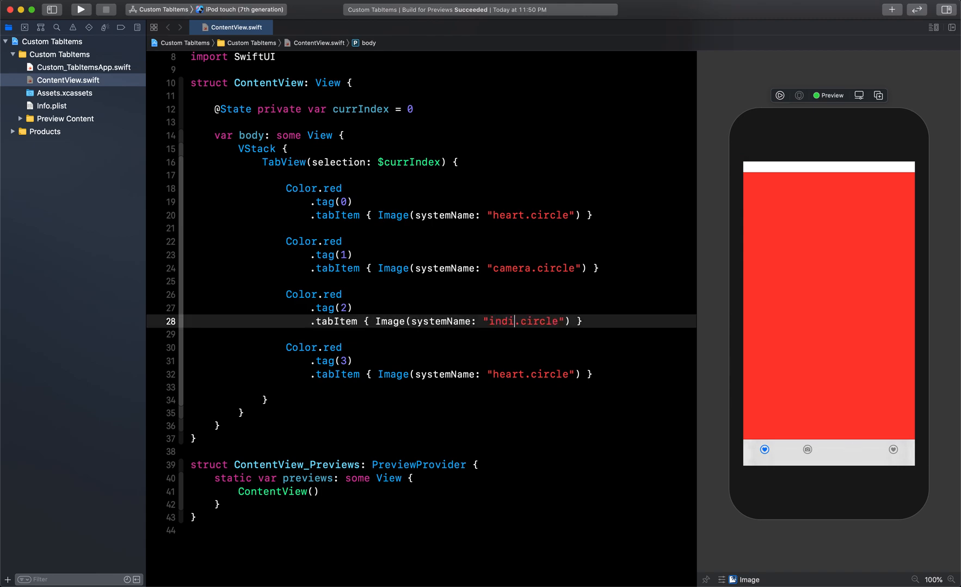
pyautogui.write('anrupe')
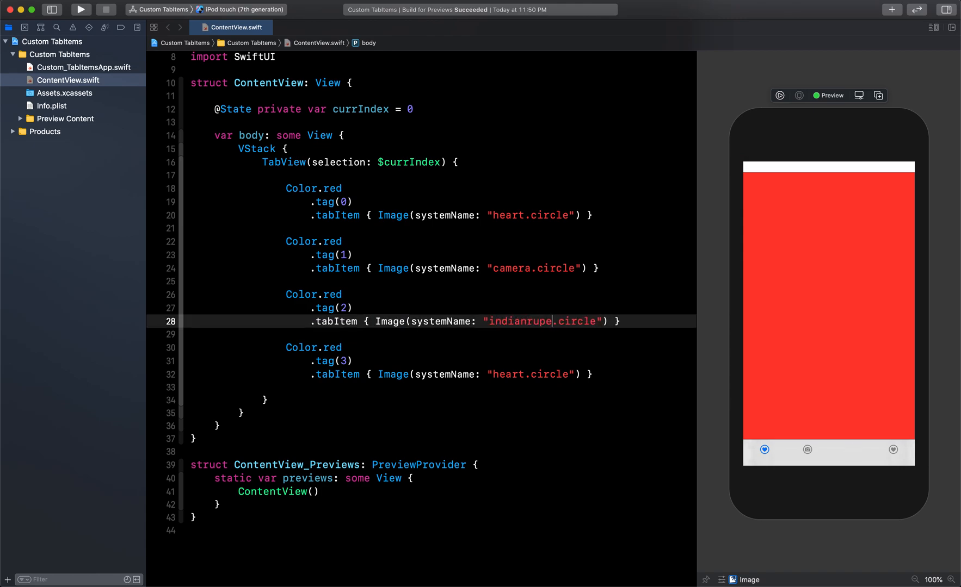
pyautogui.write('esign')
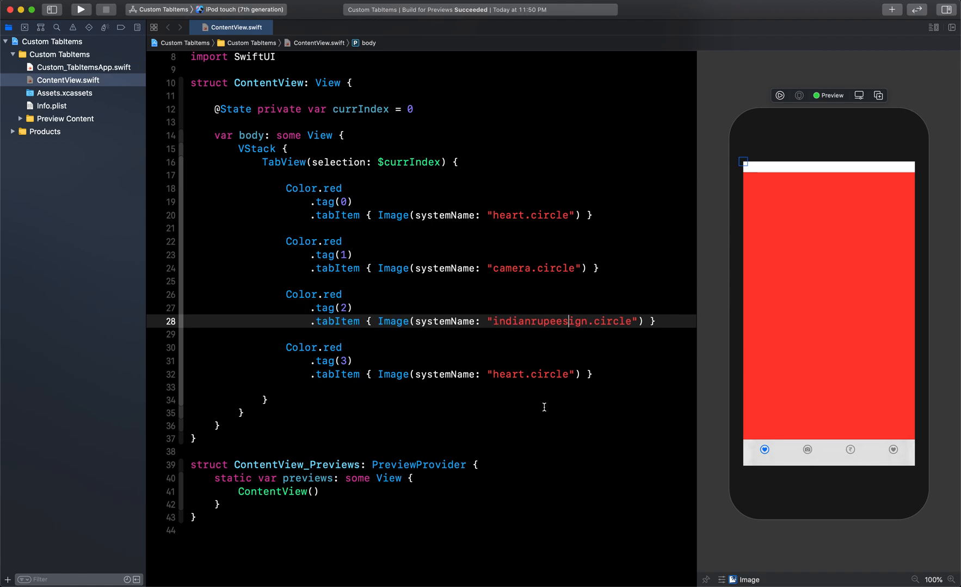
pyautogui.doubleClick(507, 375)
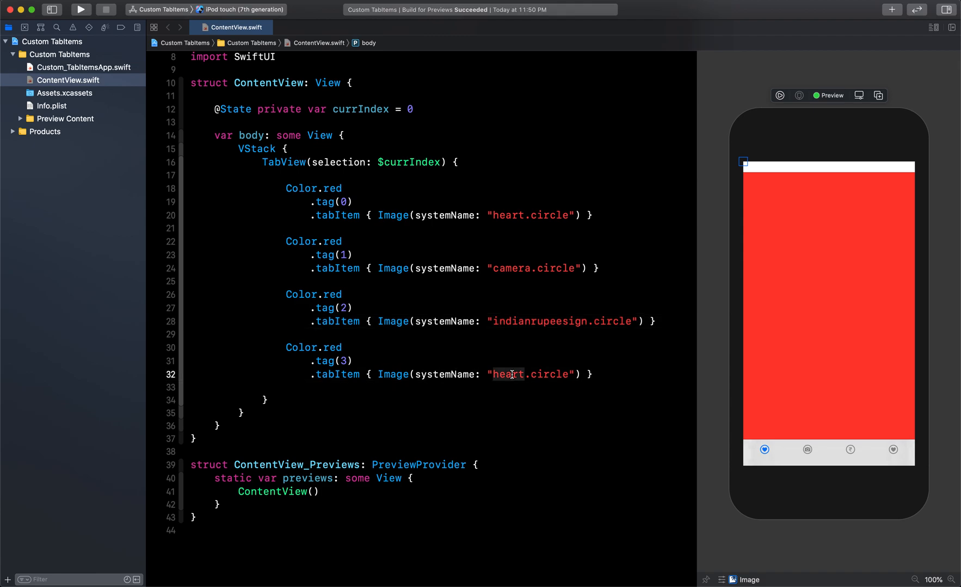
pyautogui.write('person')
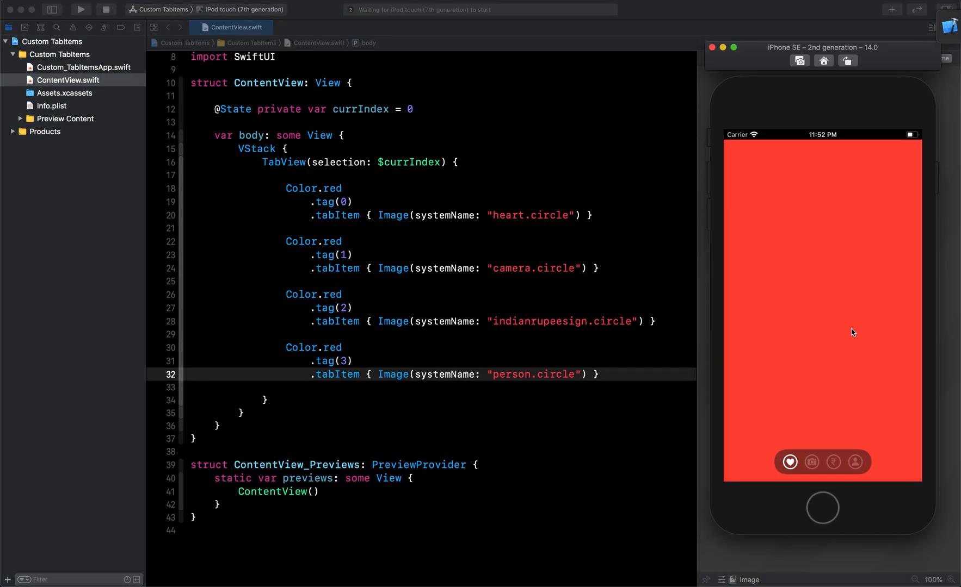
# Build and run the four-page app on the iPod touch simulator.
pyautogui.click(79, 8)
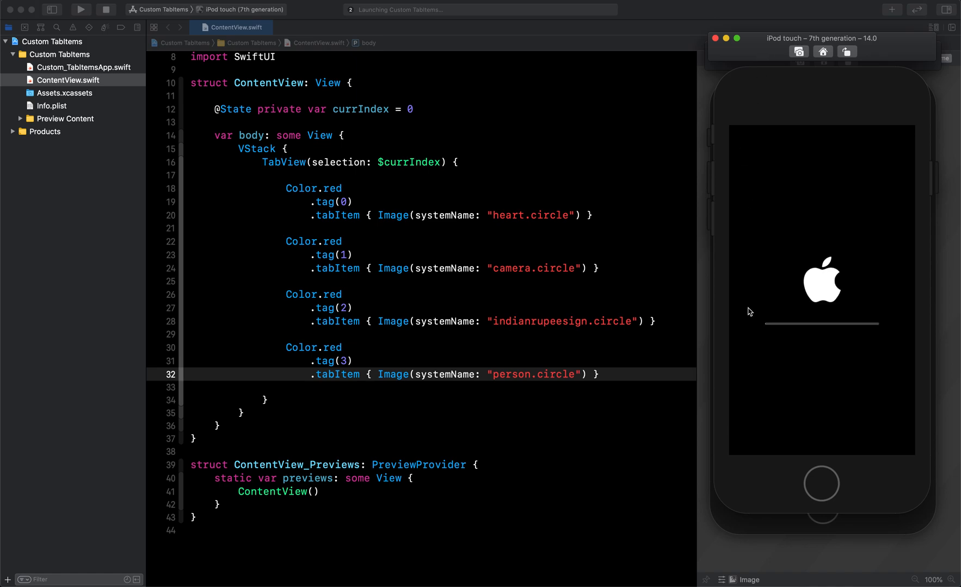
pyautogui.moveTo(612, 312)
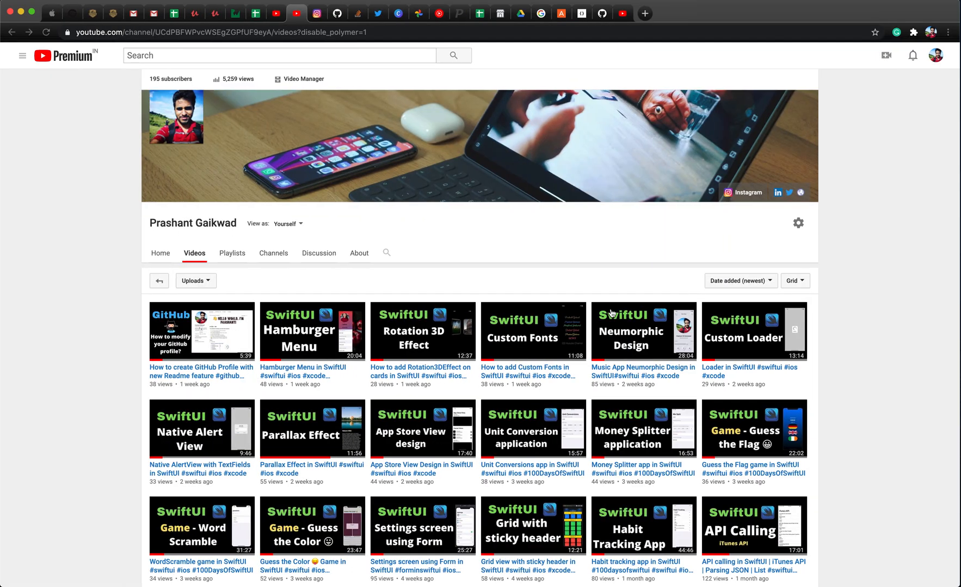
# Scroll down the channel's Videos grid to see more SwiftUI tutorials.
pyautogui.scroll(-3)
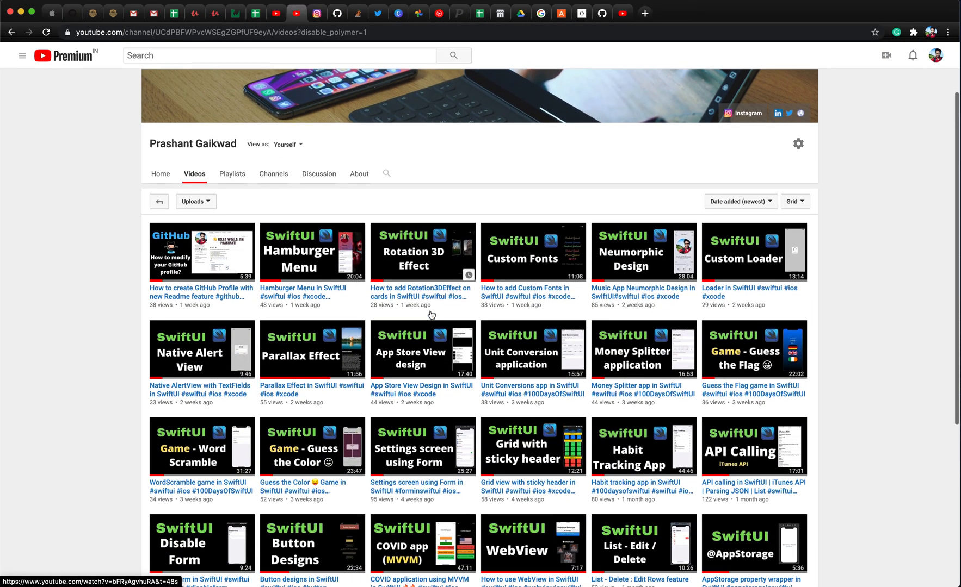
pyautogui.scroll(-3)
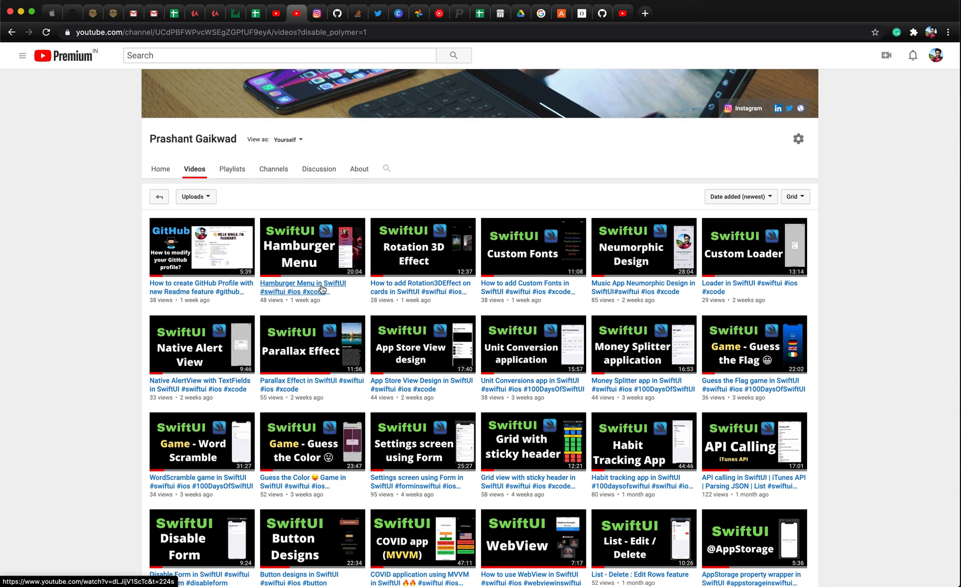
pyautogui.moveTo(367, 397)
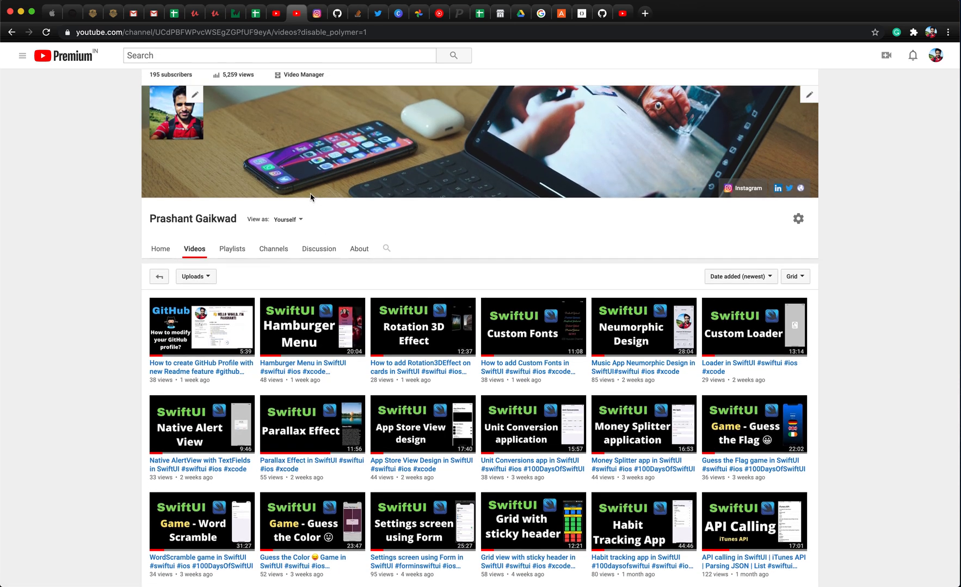
pyautogui.moveTo(201, 328)
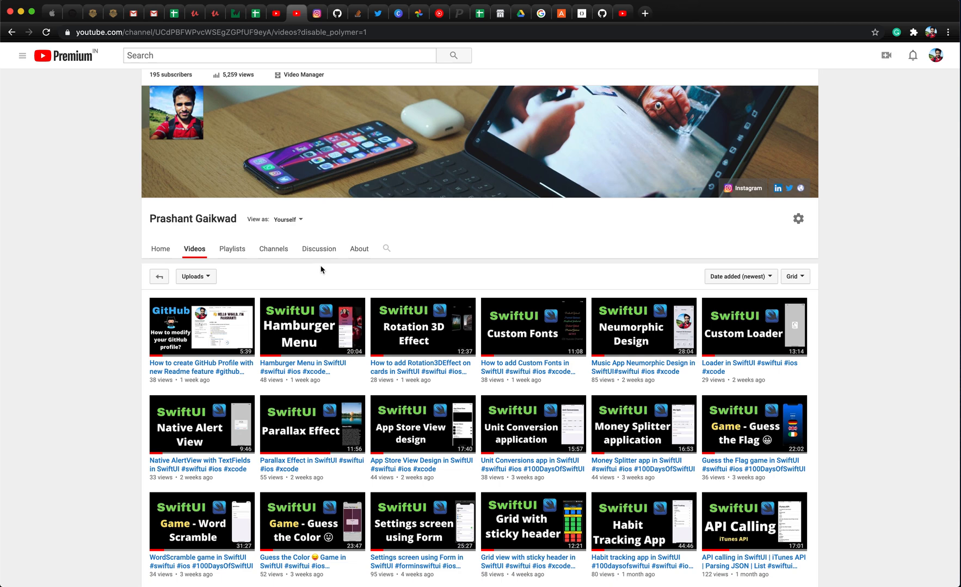
pyautogui.moveTo(371, 281)
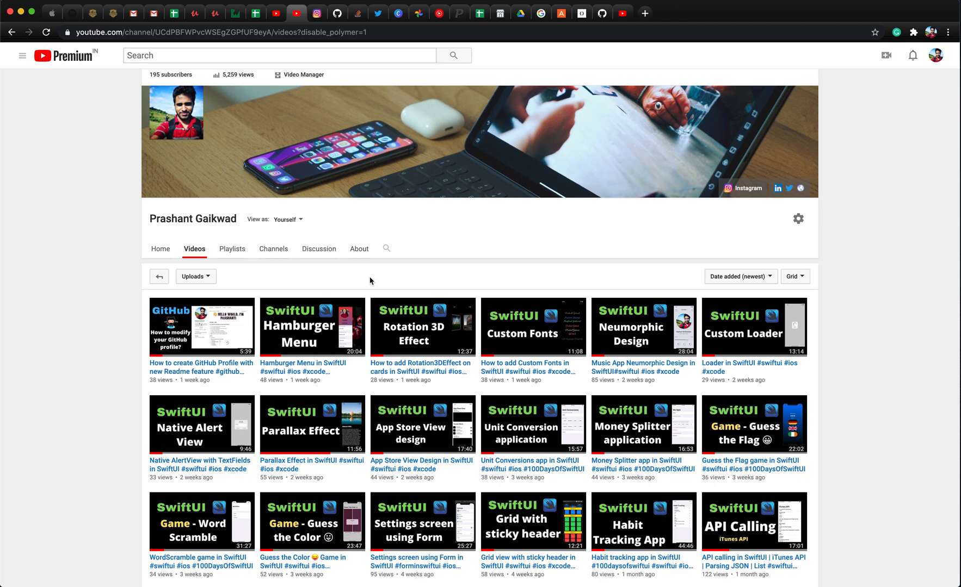
pyautogui.moveTo(357, 284)
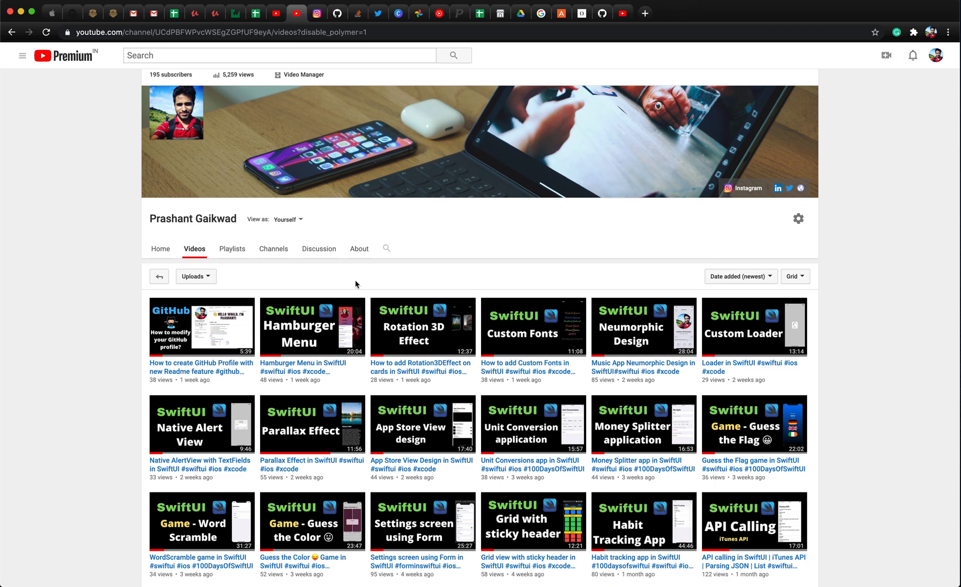
pyautogui.moveTo(182, 339)
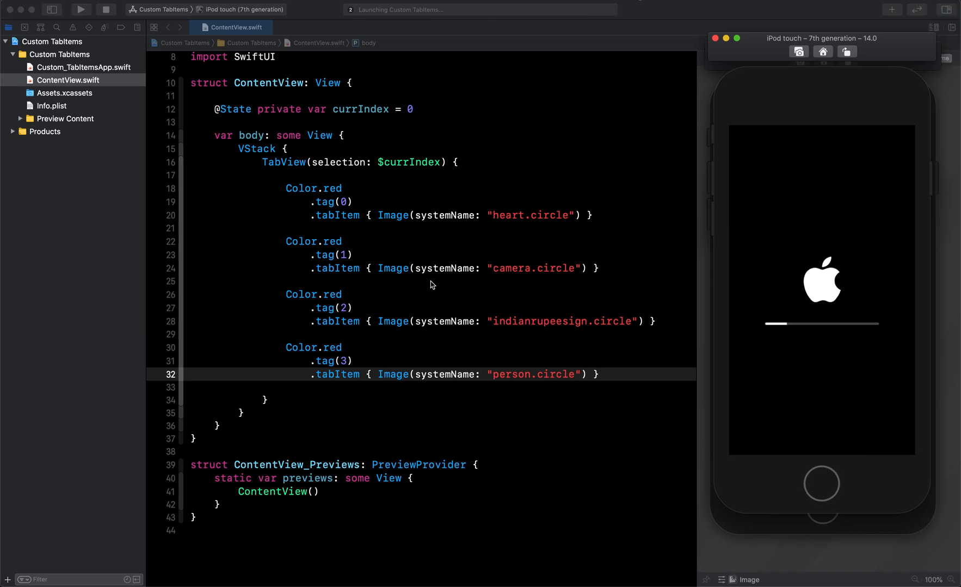
pyautogui.moveTo(581, 324)
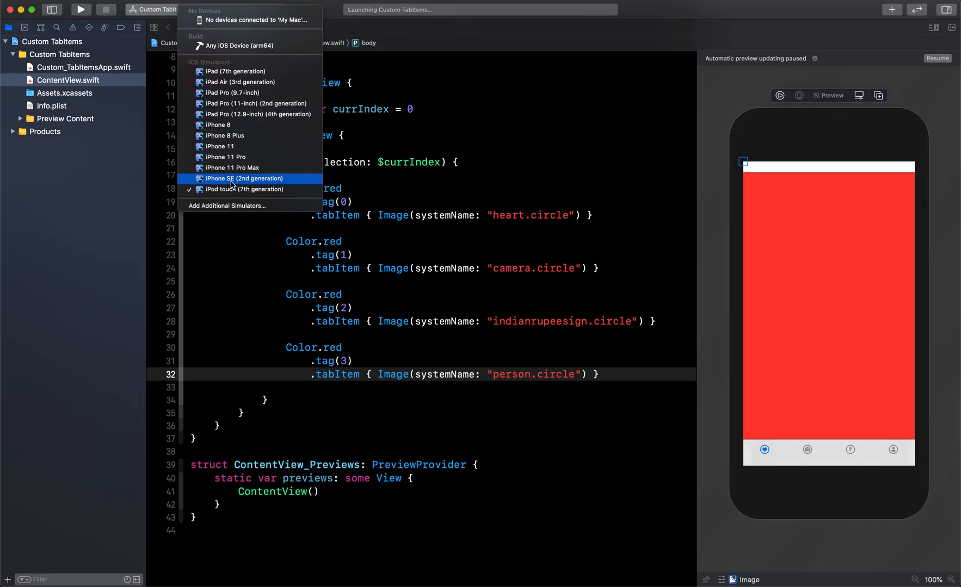
# Run on the iPhone SE (2nd generation) simulator and switch to the third page.
pyautogui.click(244, 179)
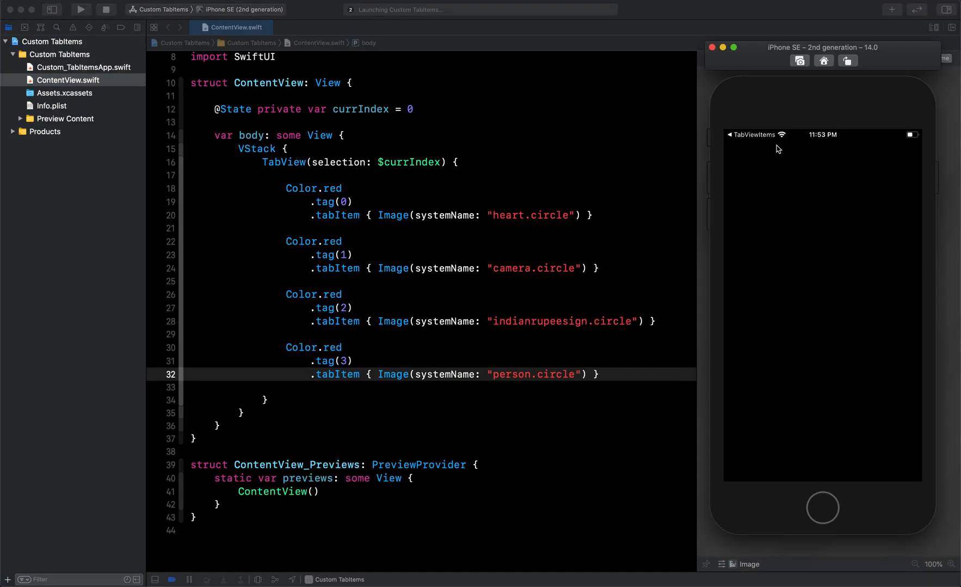
pyautogui.moveTo(855, 326)
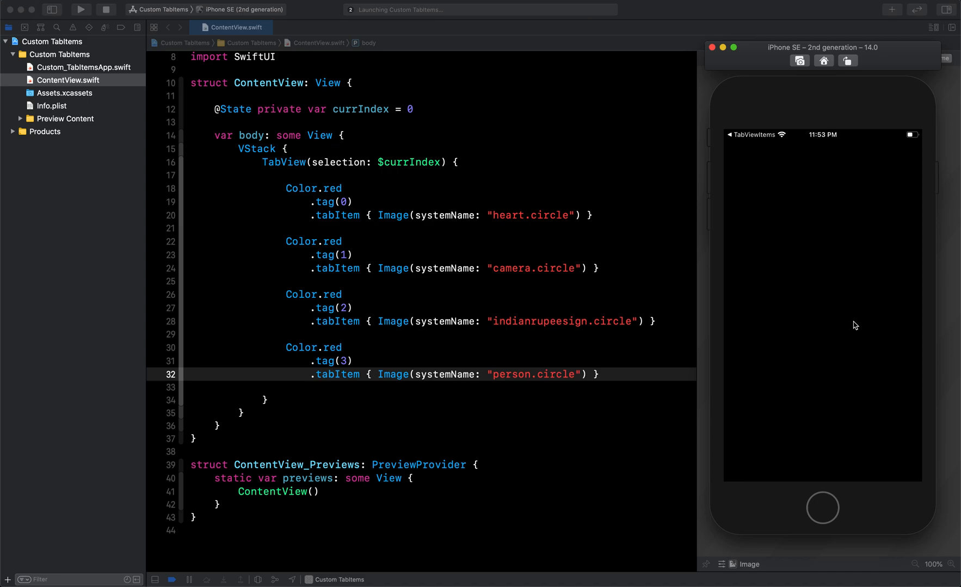
pyautogui.moveTo(782, 82)
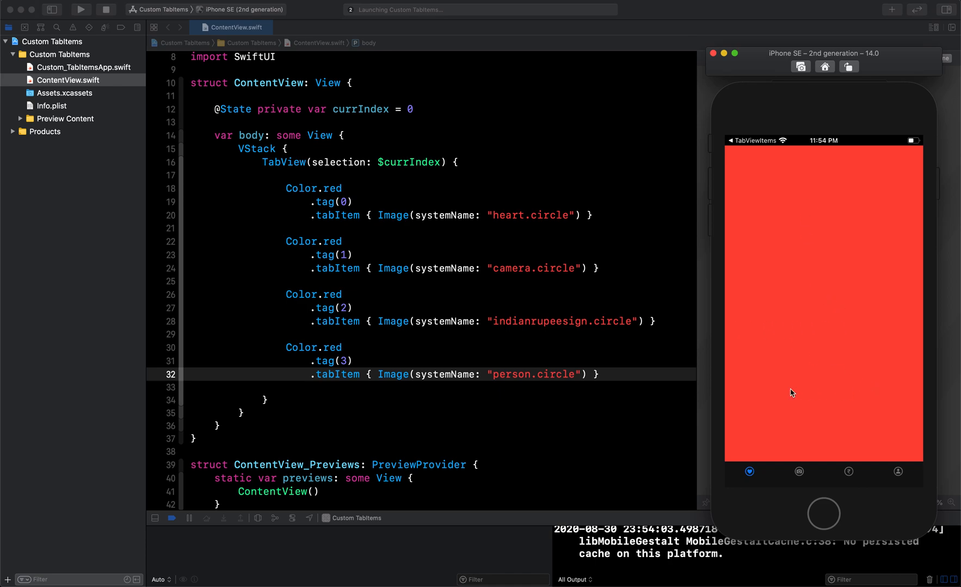
pyautogui.click(849, 471)
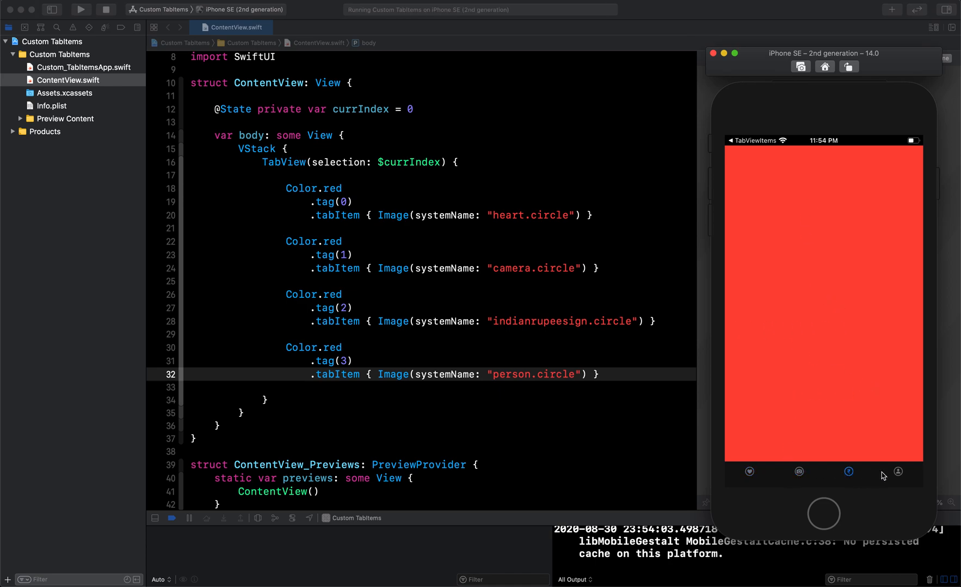
pyautogui.moveTo(799, 473)
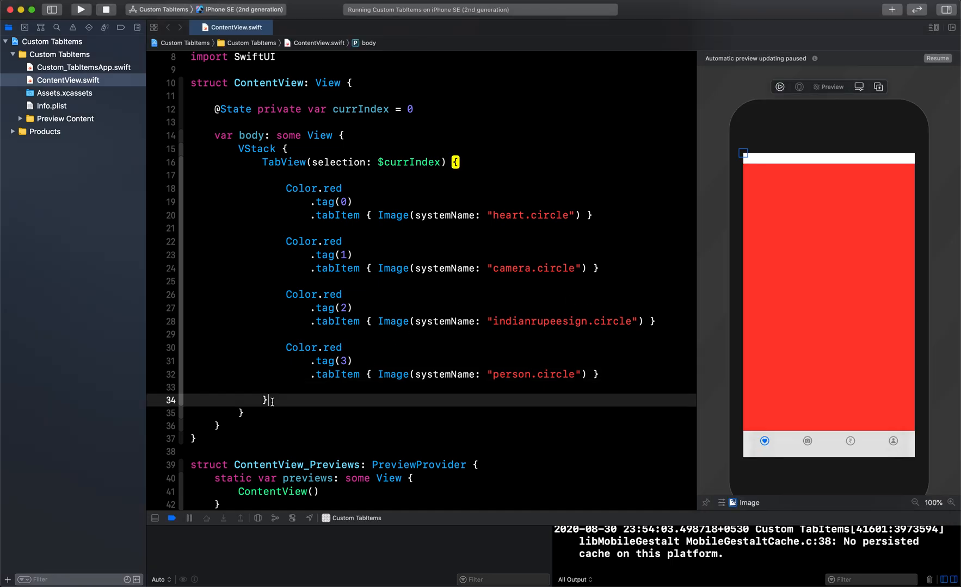
# Add .tabViewStyle(PageTabViewStyle(indexDisplayMode: .always)) after the TabView.
pyautogui.write('.ta')
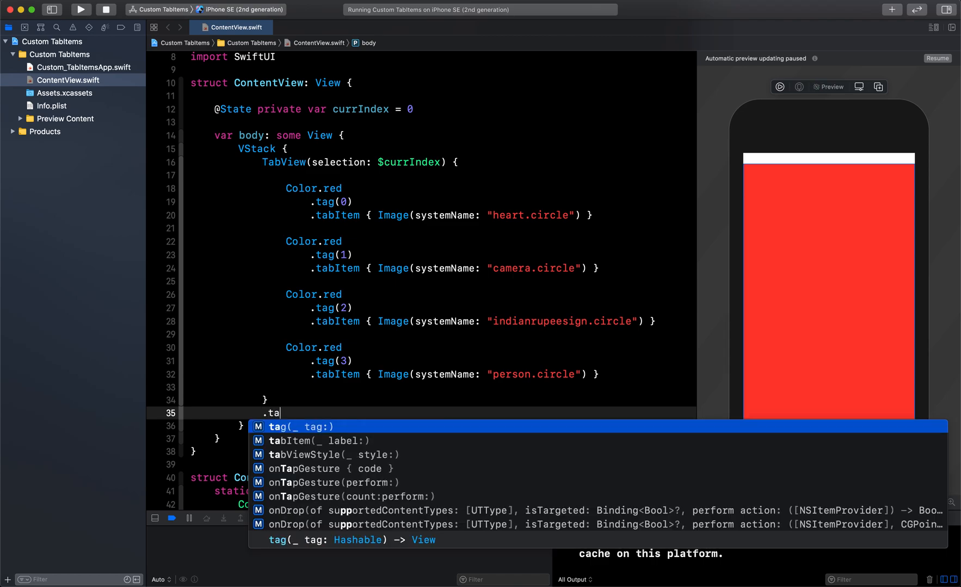
pyautogui.write('b')
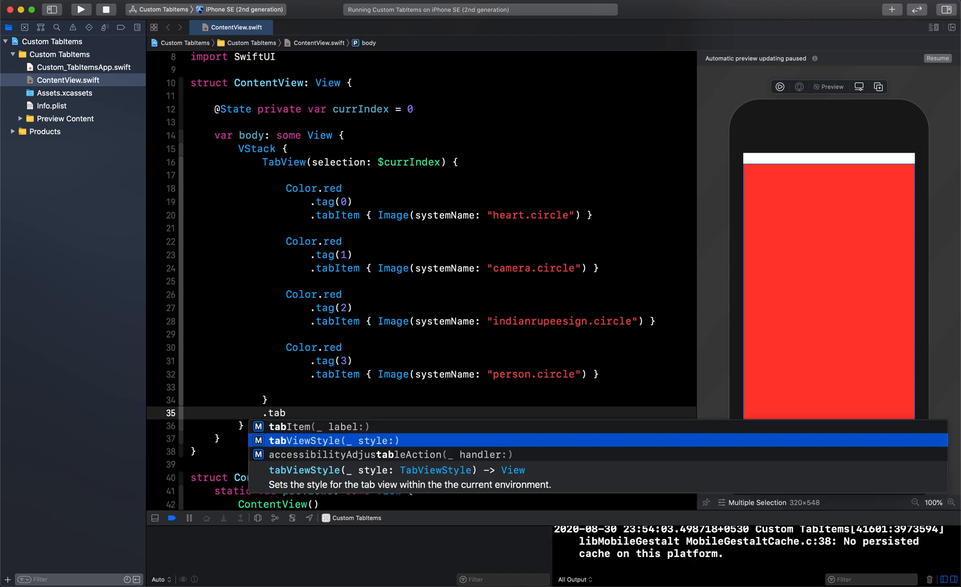
pyautogui.click(331, 440)
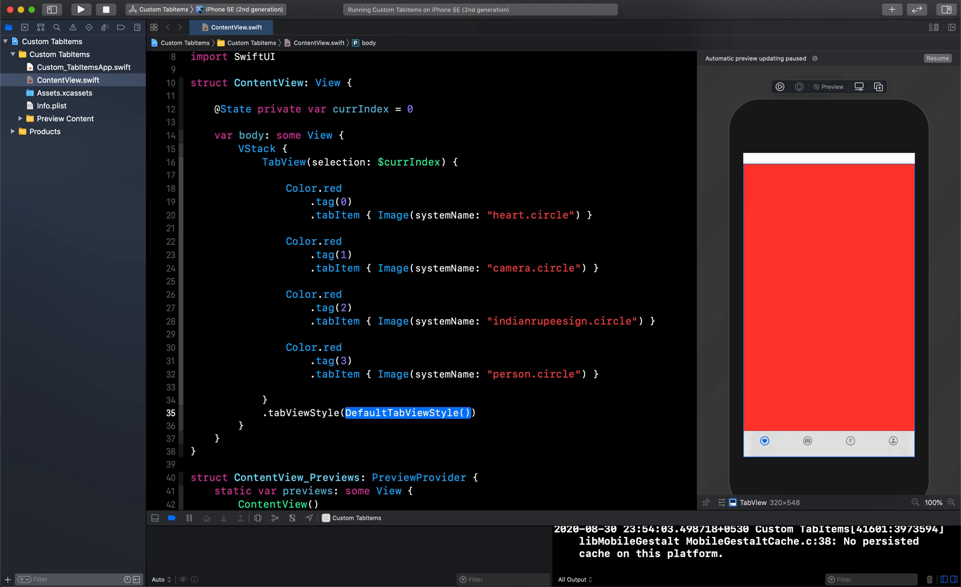
pyautogui.write('Page)')
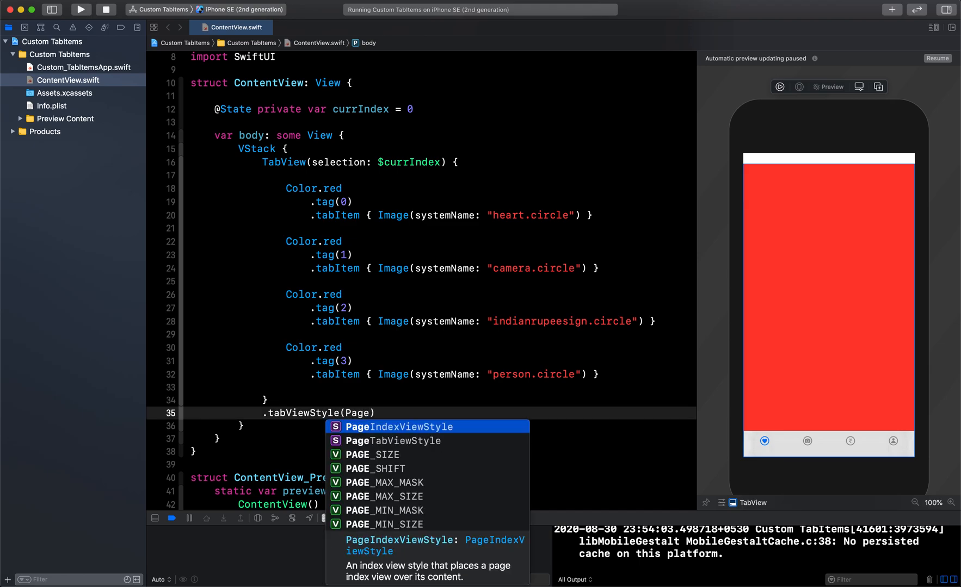
pyautogui.click(392, 441)
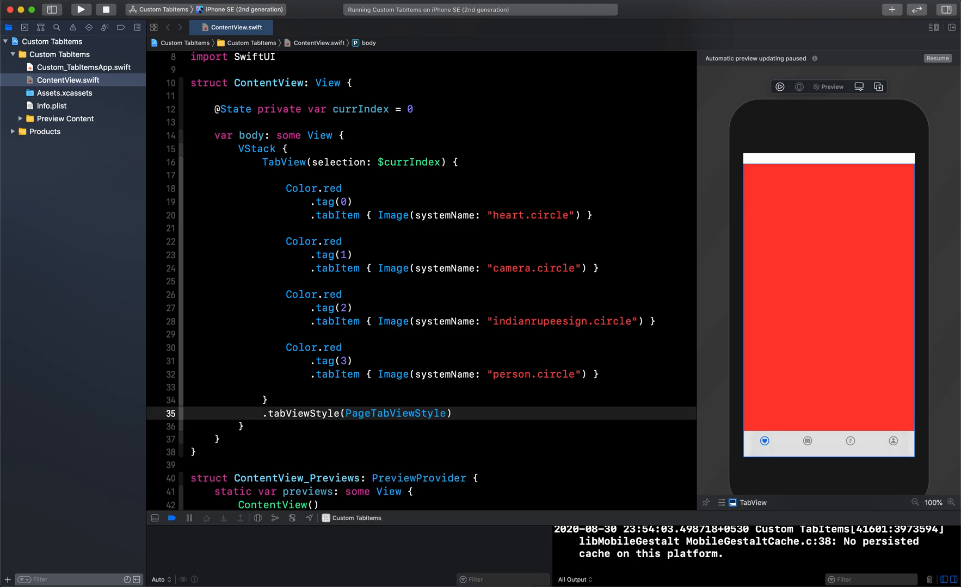
pyautogui.write('indexDisplayMode: PageTabViewStyle.IndexDisplayMode')
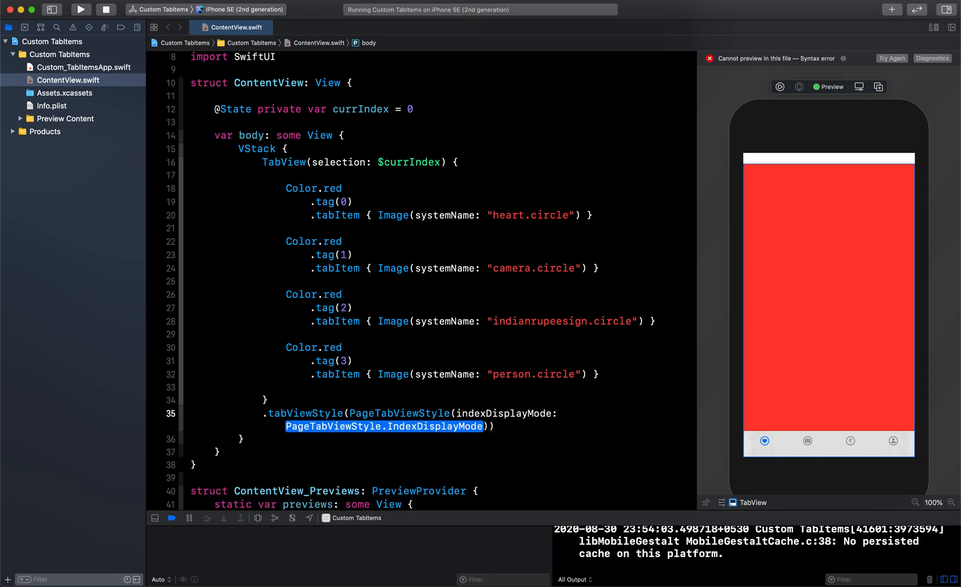
pyautogui.write('.always')
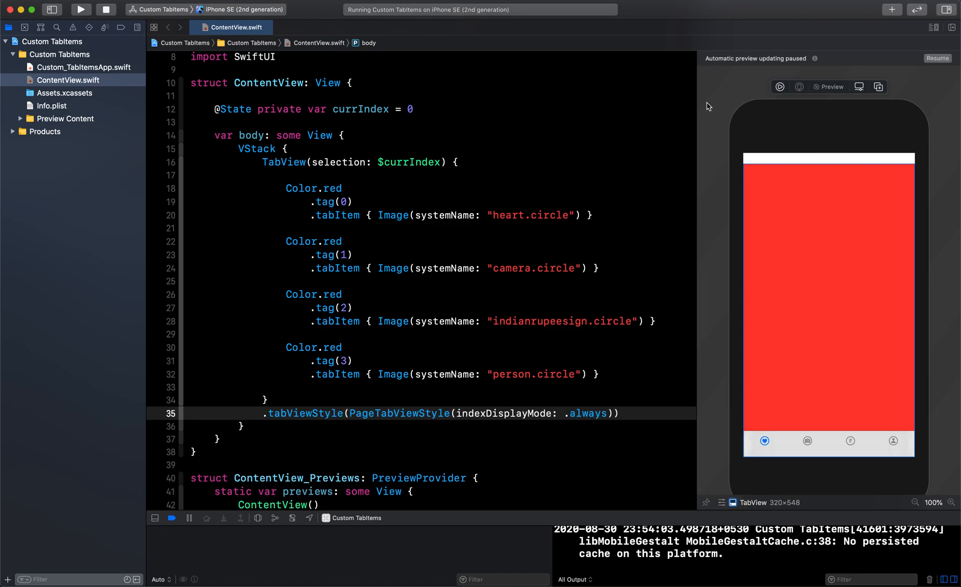
# Resume the live preview and continue editing below the style line.
pyautogui.click(938, 58)
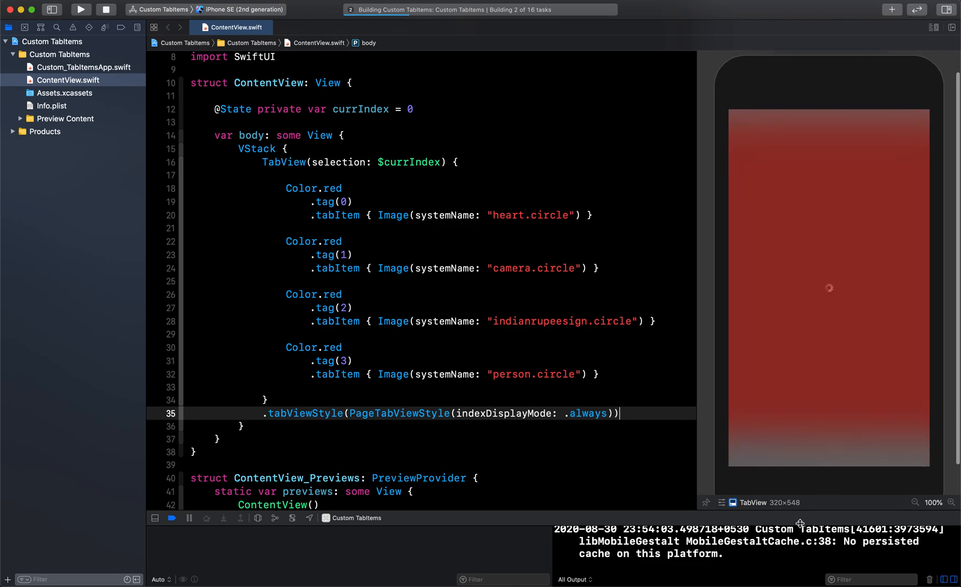
pyautogui.click(81, 9)
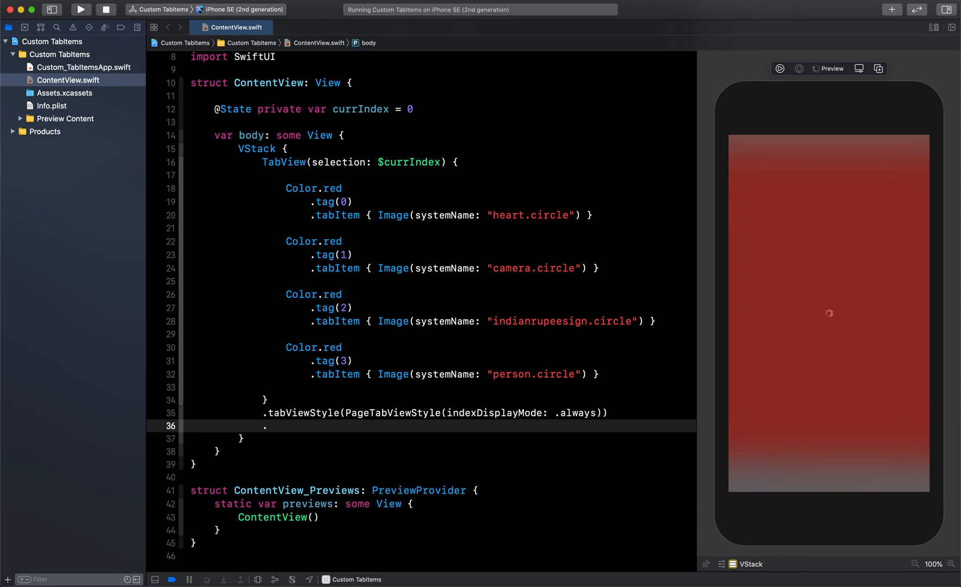
# Add .indexViewStyle(PageIndexViewStyle(backgroundDisplayMode: .always)) and .font(.title) to the TabView.
pyautogui.write('.indexViewStyle(PageIndexViewStyle())')
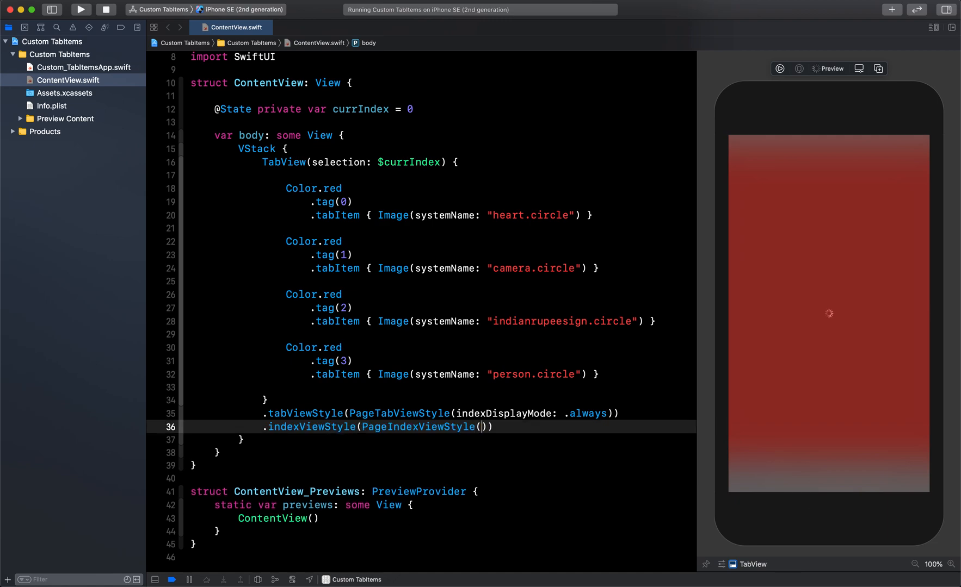
pyautogui.write('backgroundDisplayMode: .always')
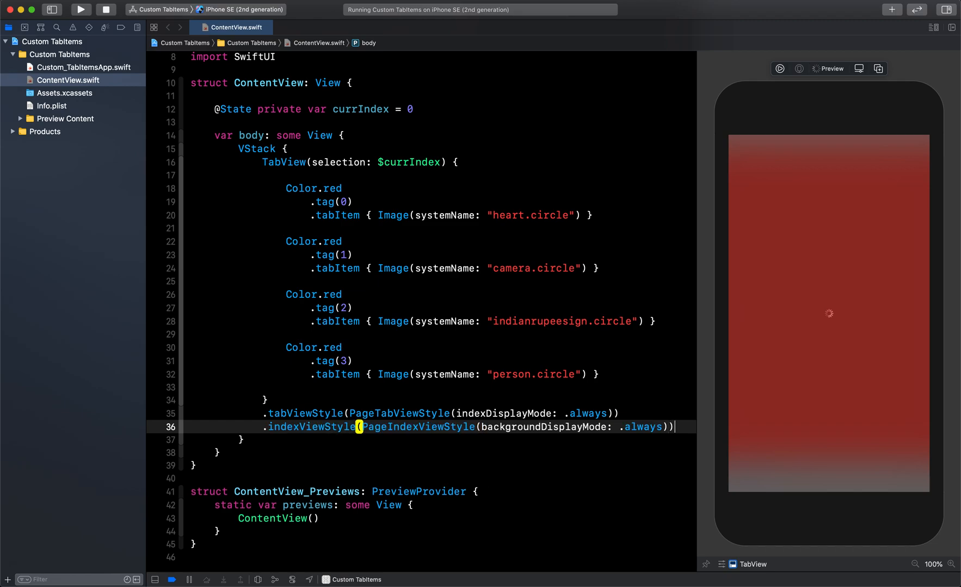
pyautogui.press('Return')
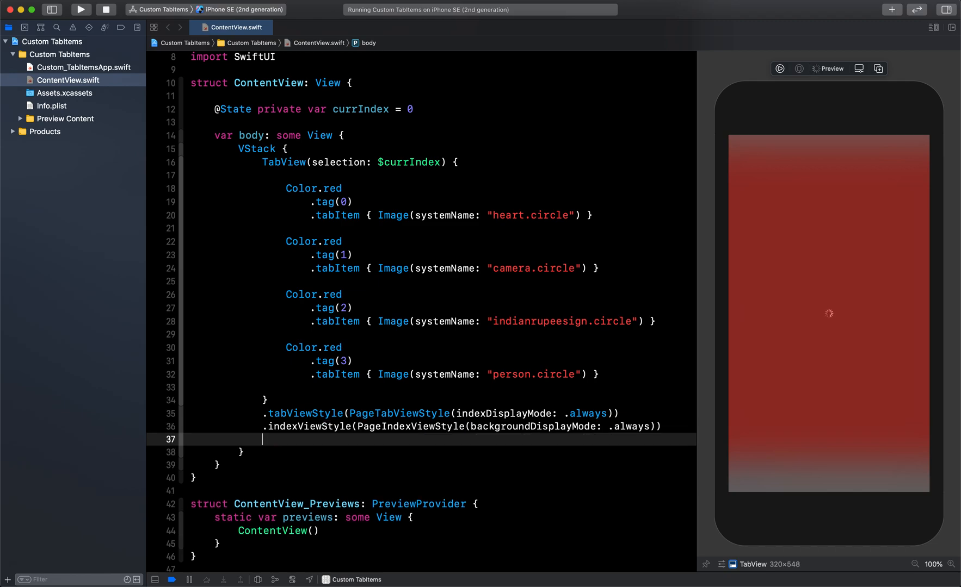
pyautogui.write('.font(.title)')
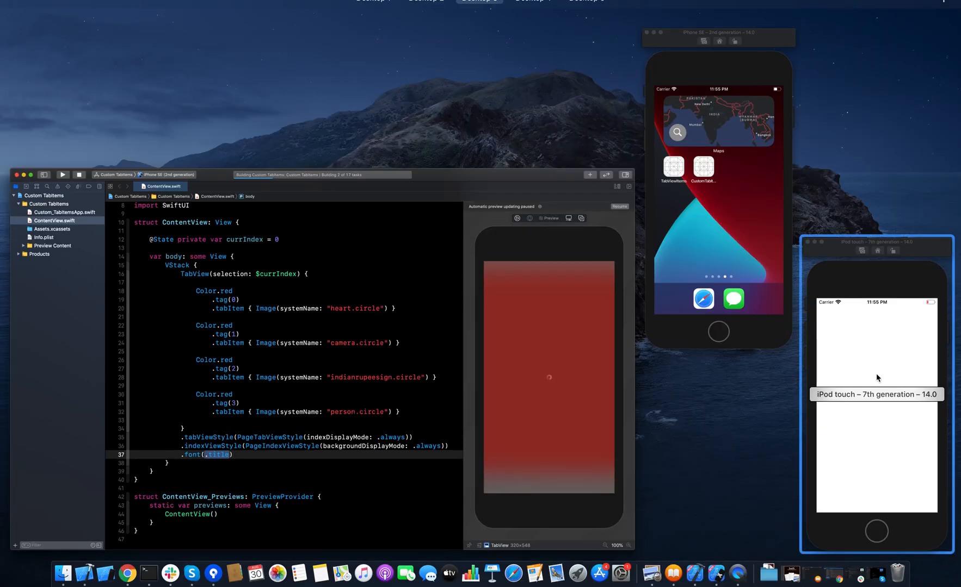
# Run the app on the iPhone SE simulator and page to the second red screen via the index.
pyautogui.click(62, 174)
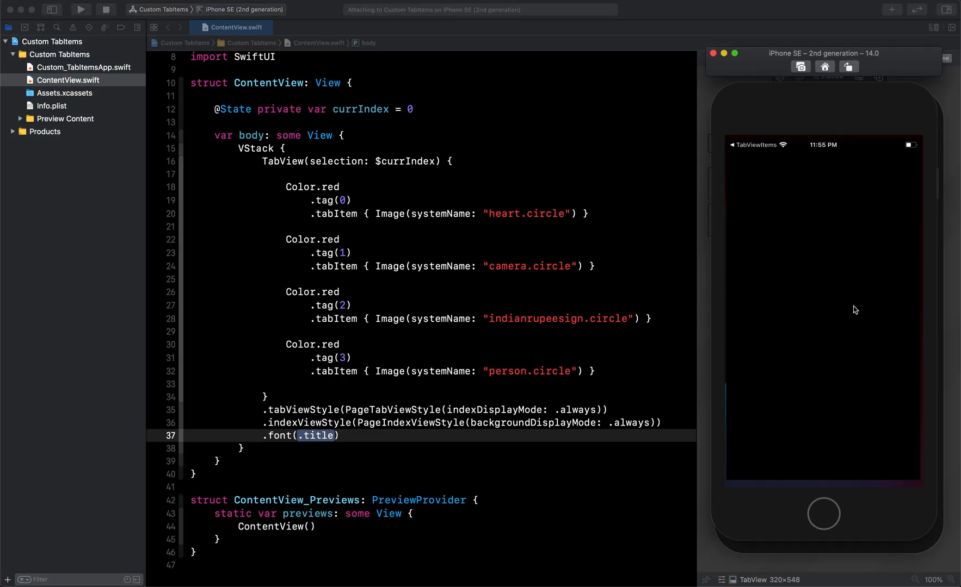
pyautogui.click(82, 10)
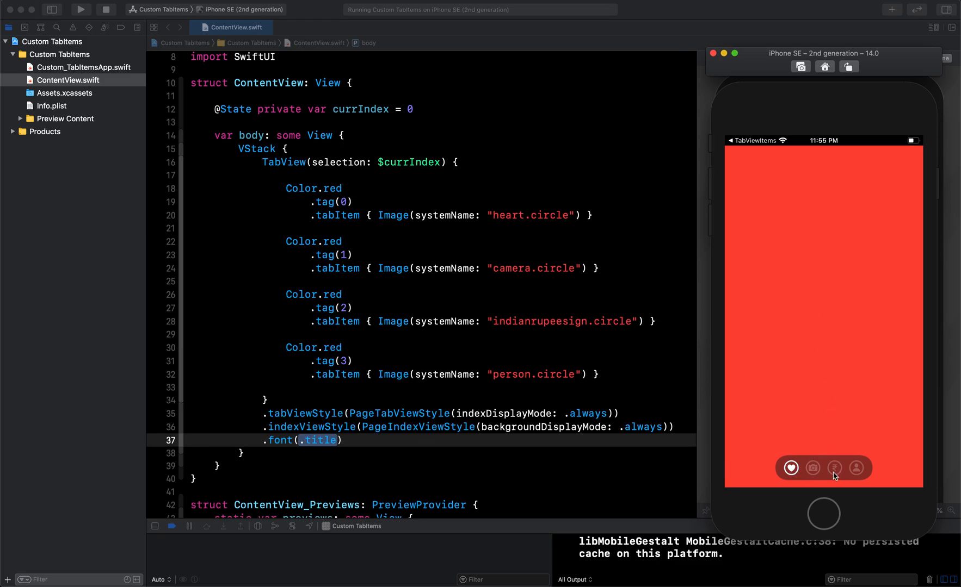
pyautogui.click(812, 468)
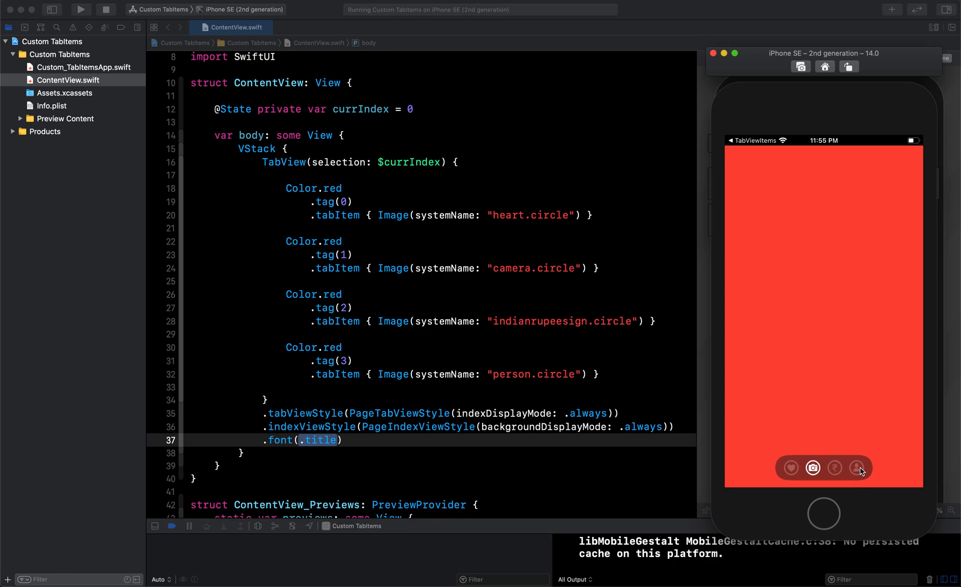
pyautogui.moveTo(836, 463)
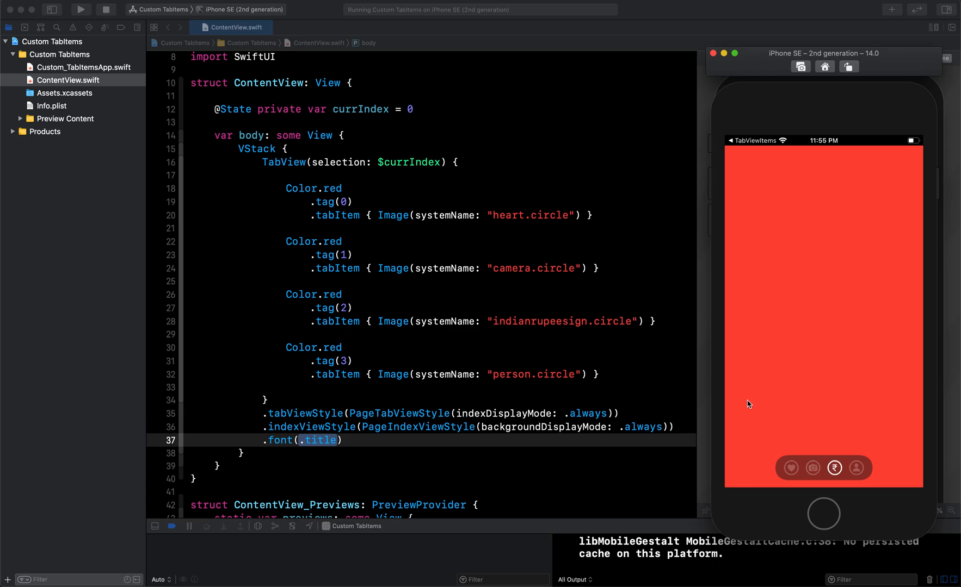
pyautogui.click(813, 467)
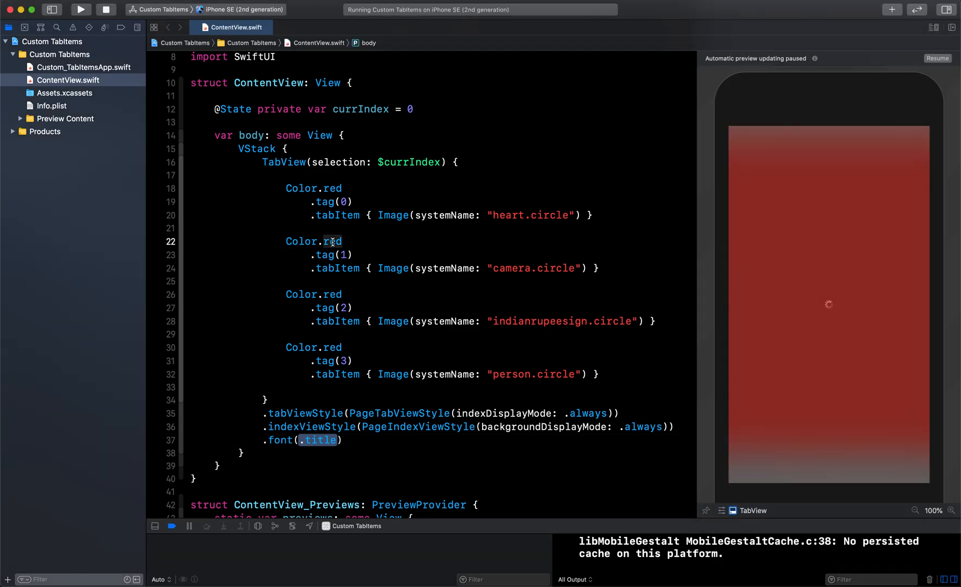
# Change pages 1–3 to Color.green, Color.blue and Color.orange and run the app.
pyautogui.write('gree')
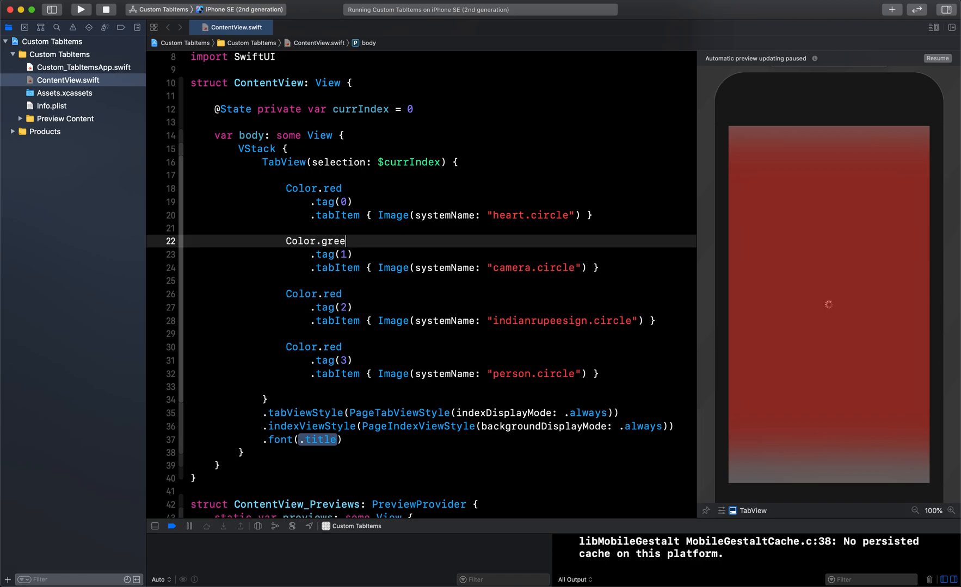
pyautogui.write('n')
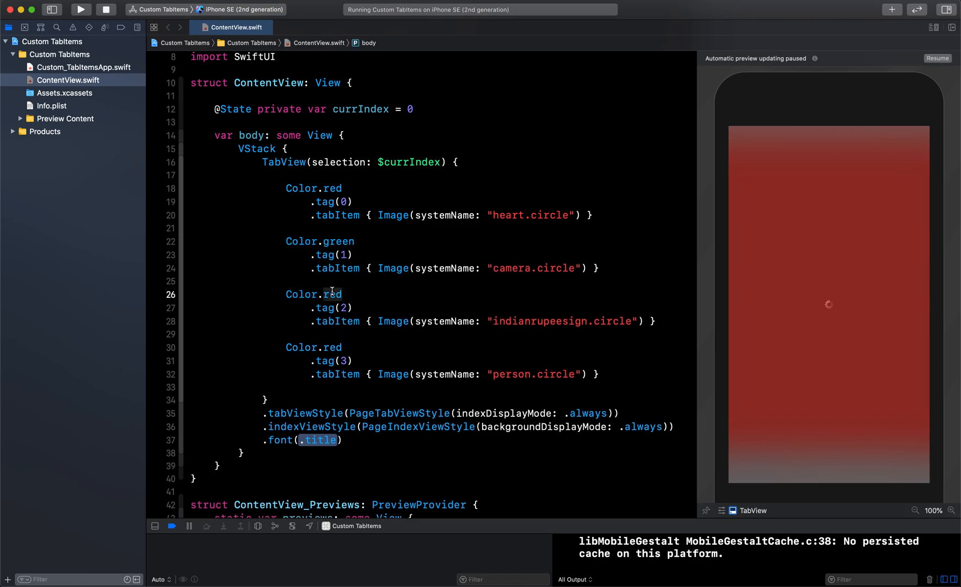
pyautogui.write('blu')
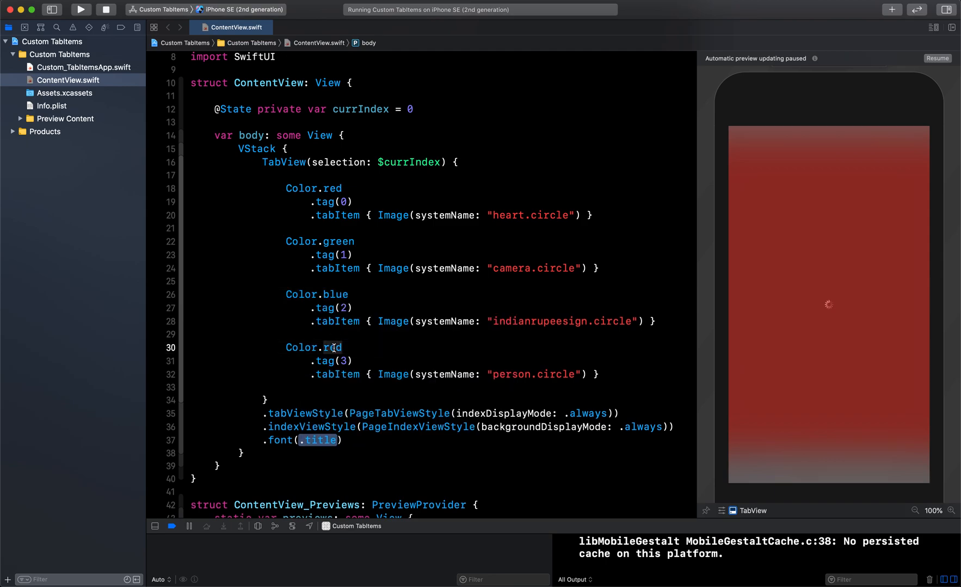
pyautogui.write('orange')
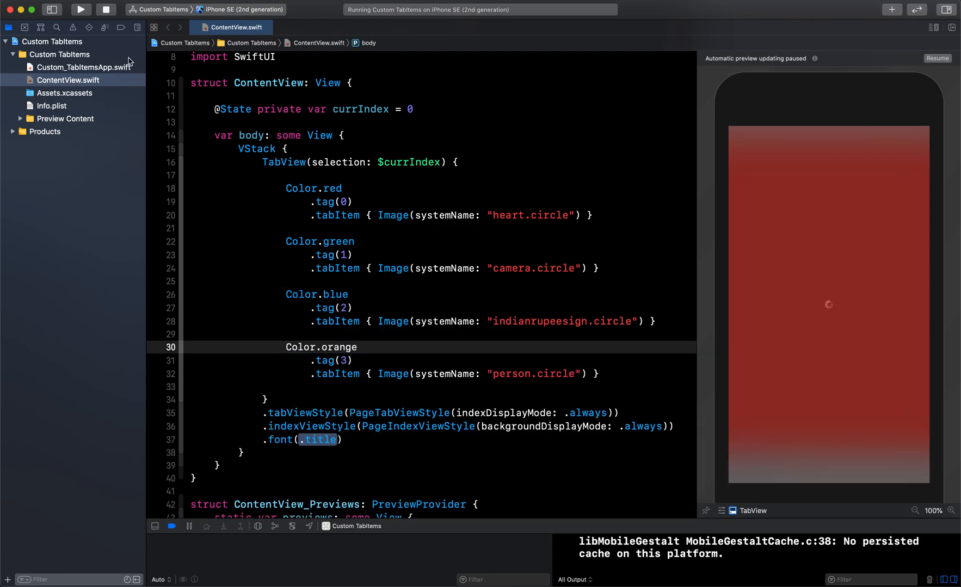
pyautogui.click(82, 10)
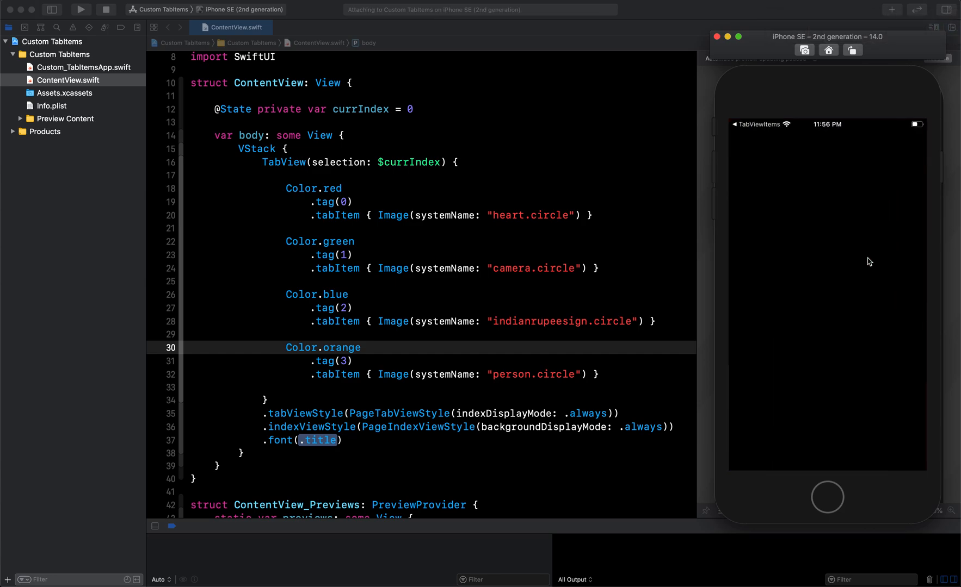
# Tap the index dots to move between the red, green, blue and orange pages in the simulator.
pyautogui.click(81, 10)
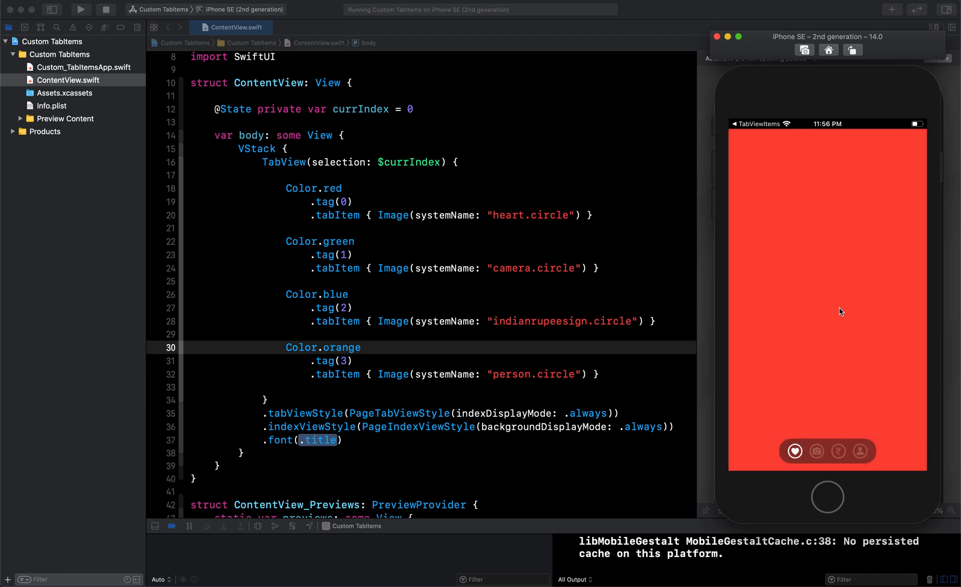
pyautogui.click(838, 452)
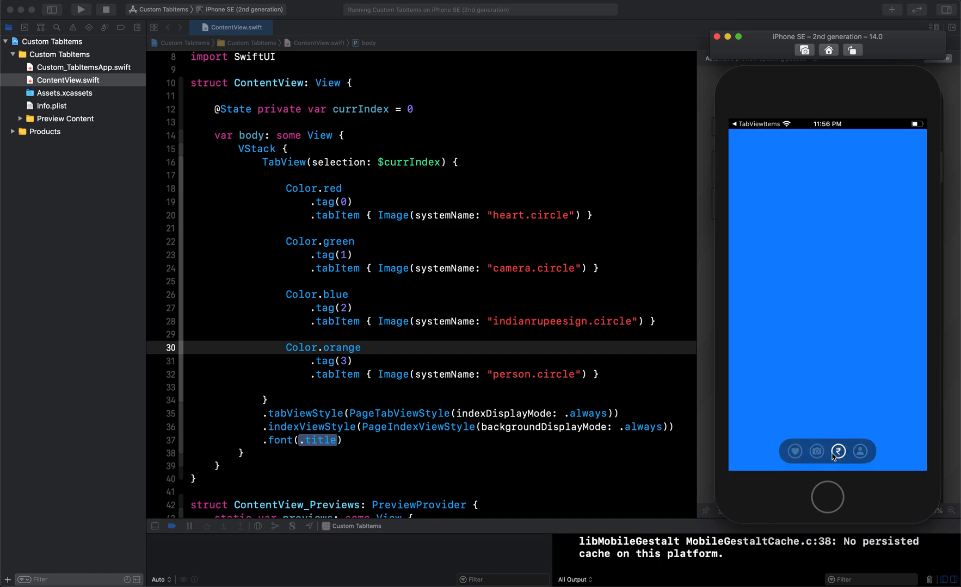
pyautogui.click(795, 452)
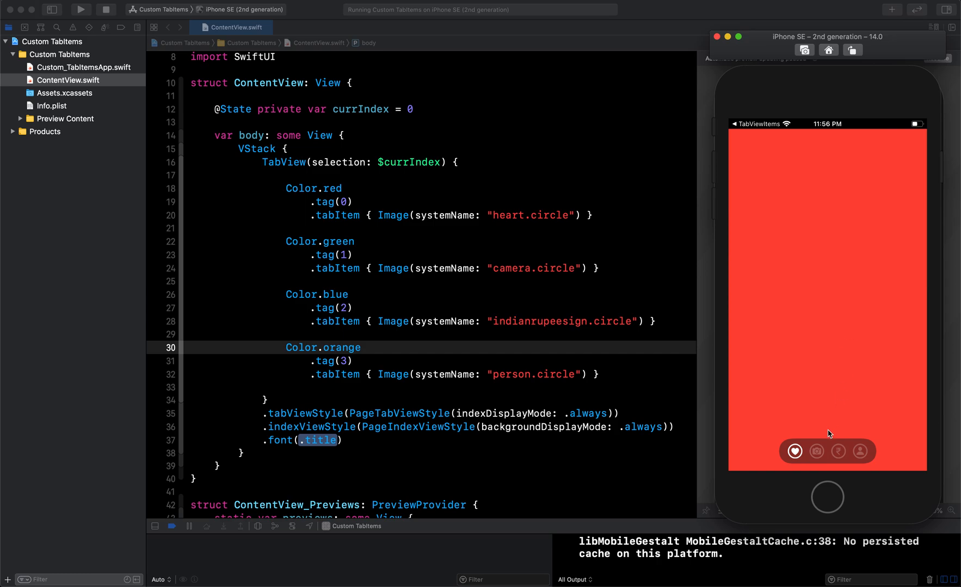
pyautogui.click(859, 451)
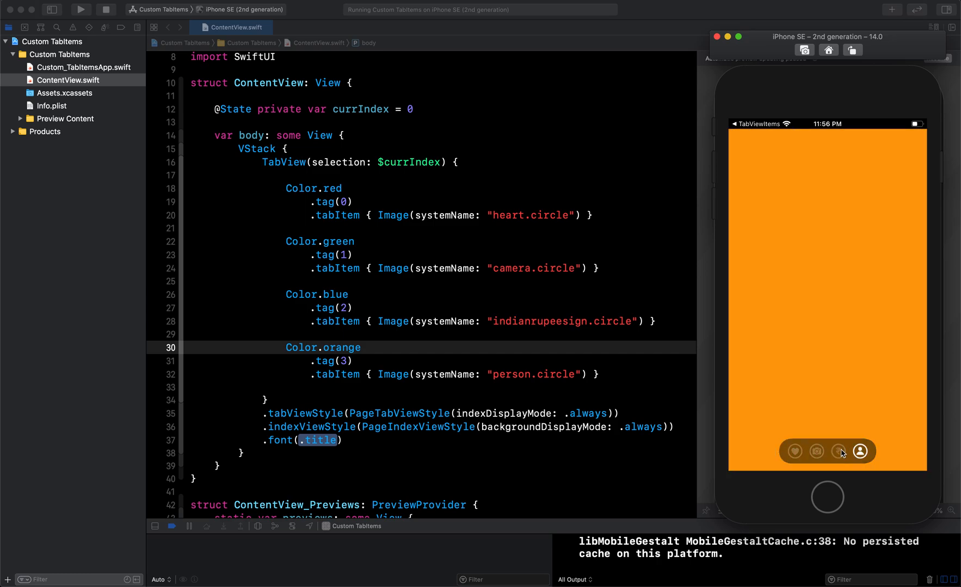
pyautogui.click(794, 451)
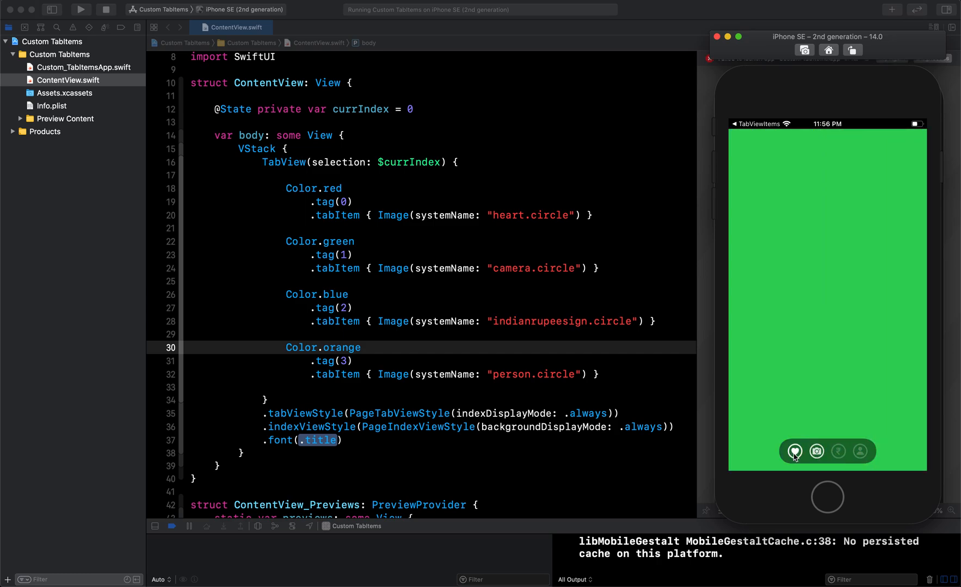
pyautogui.click(794, 451)
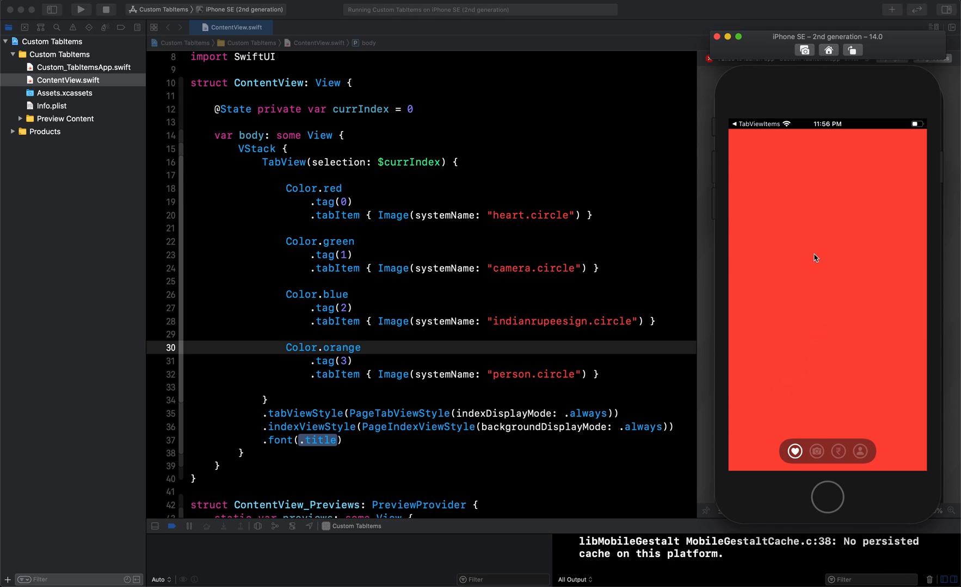
pyautogui.click(816, 451)
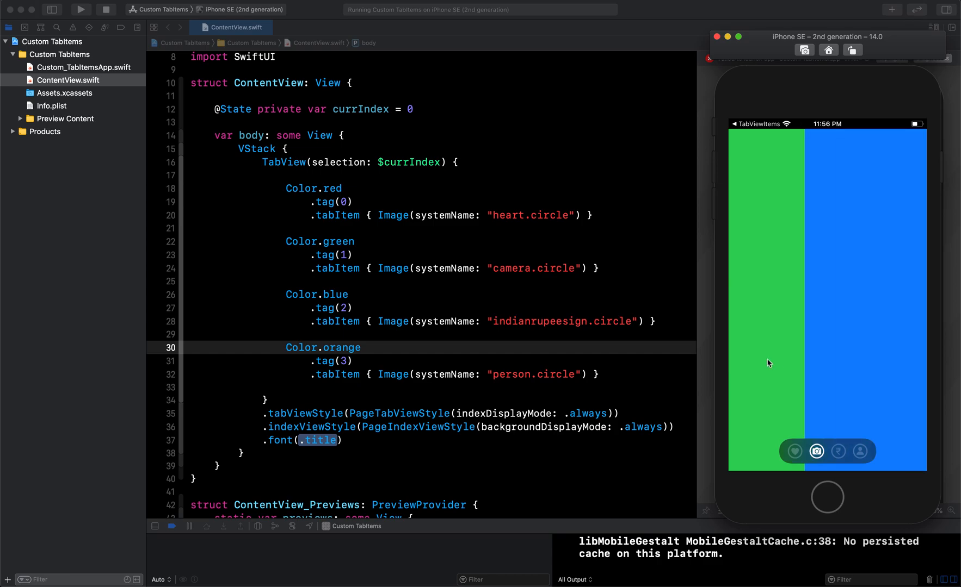
pyautogui.click(859, 451)
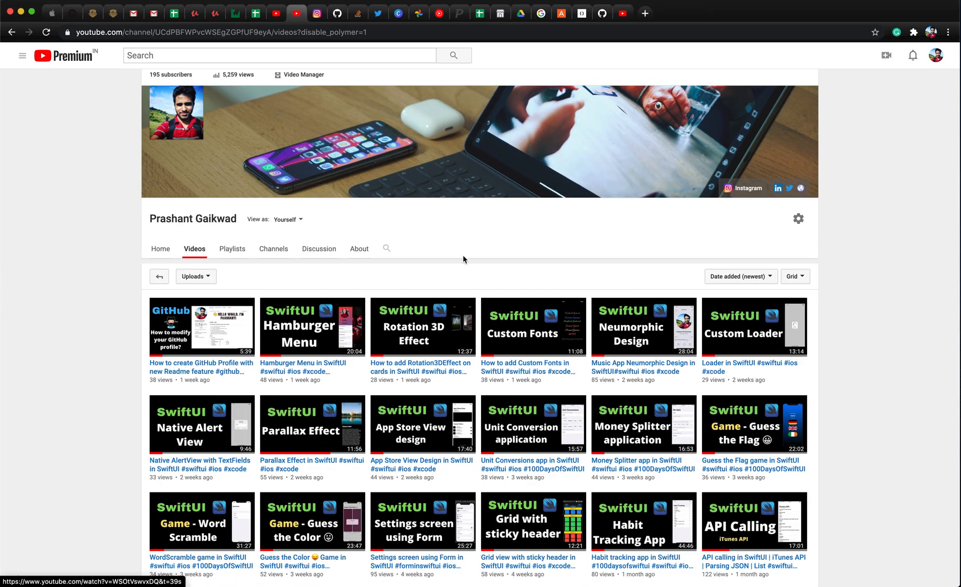
pyautogui.moveTo(471, 233)
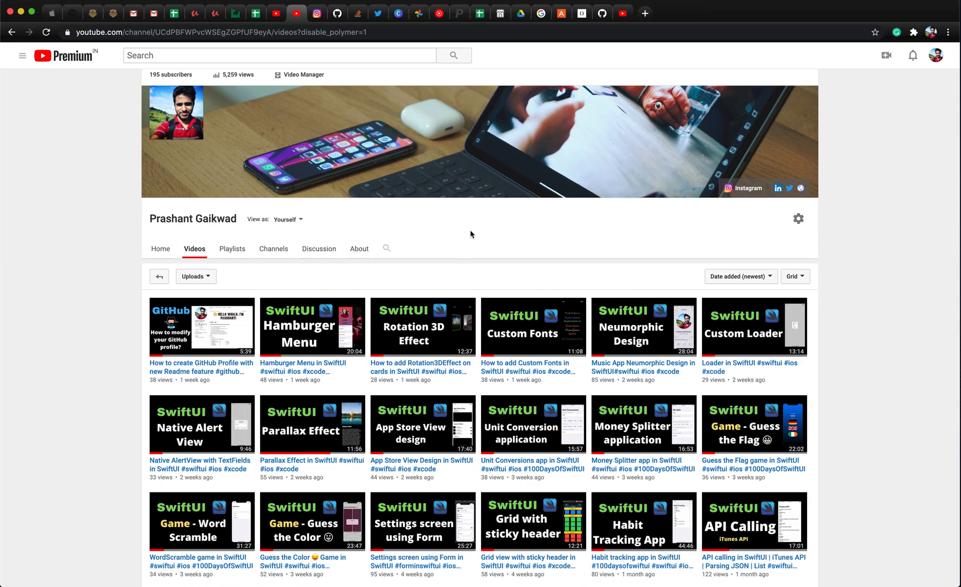
pyautogui.moveTo(459, 231)
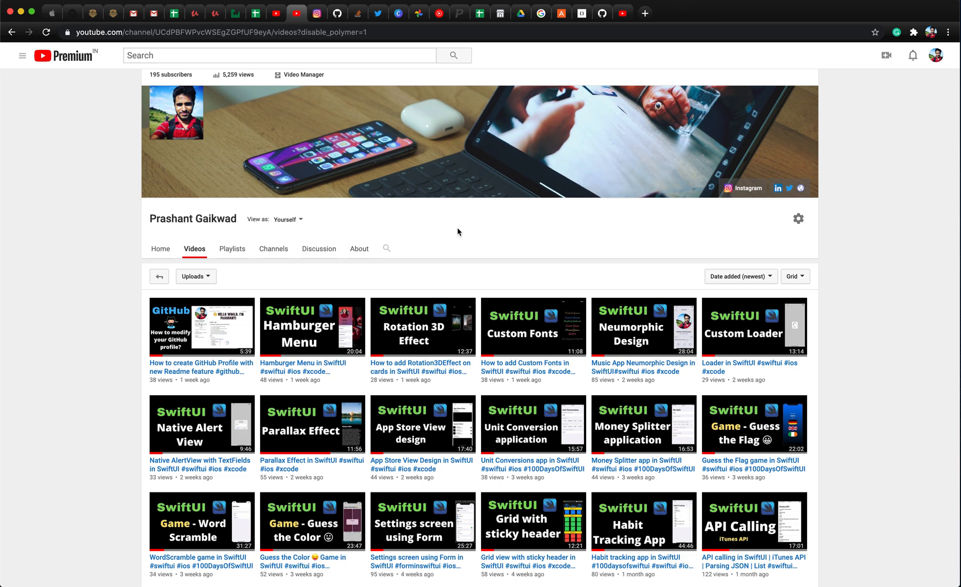
pyautogui.moveTo(458, 239)
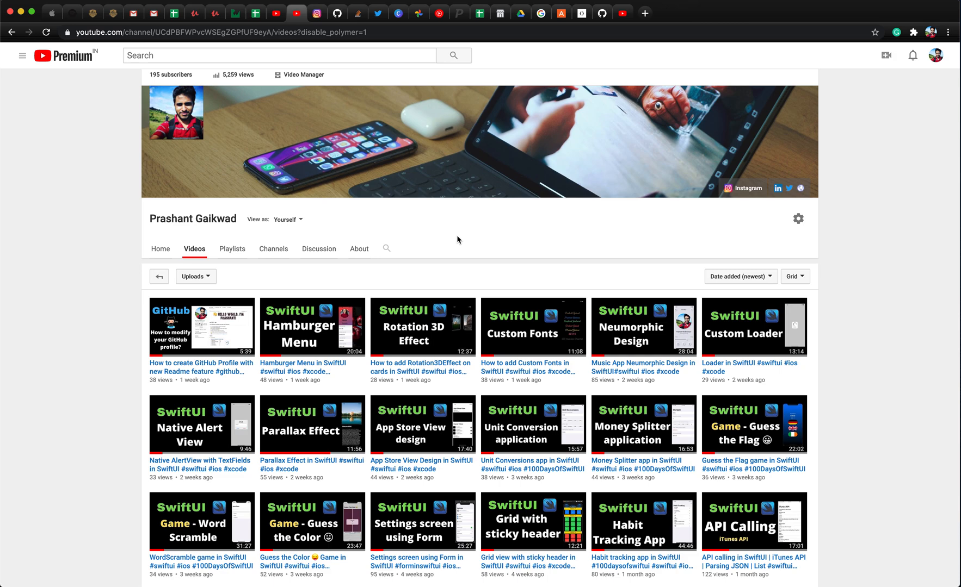
pyautogui.moveTo(406, 230)
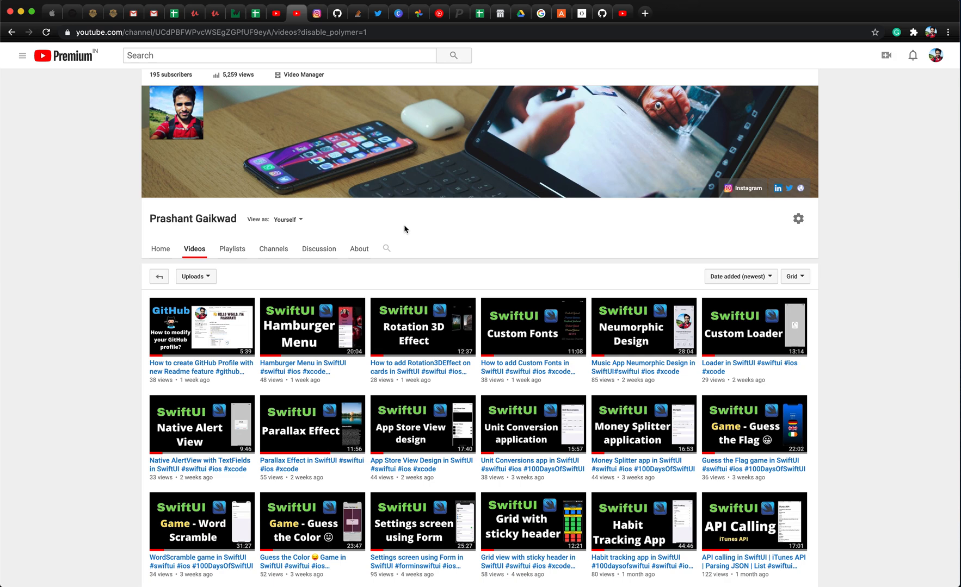
pyautogui.moveTo(431, 234)
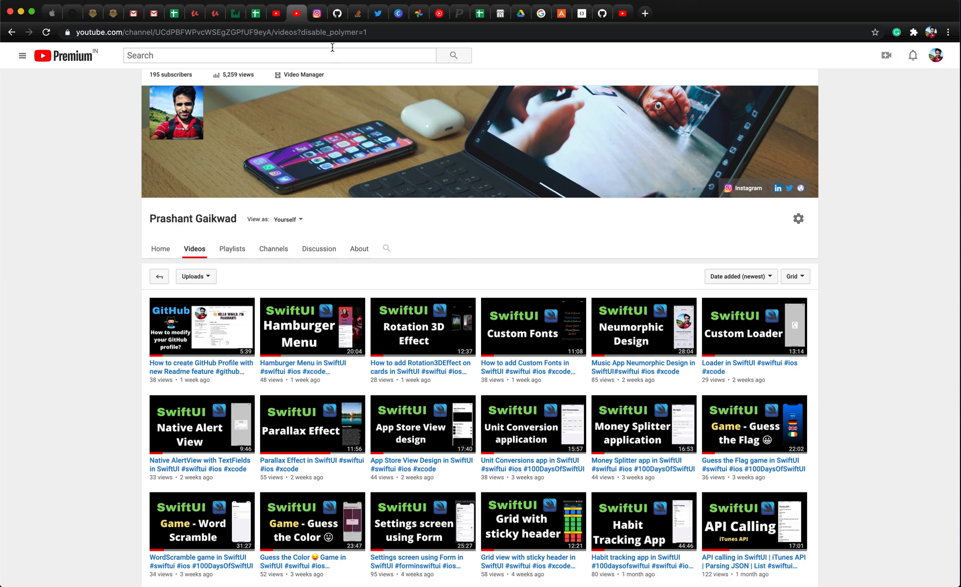
# Switch the browser from the YouTube channel to the Instagram profile page.
pyautogui.click(316, 12)
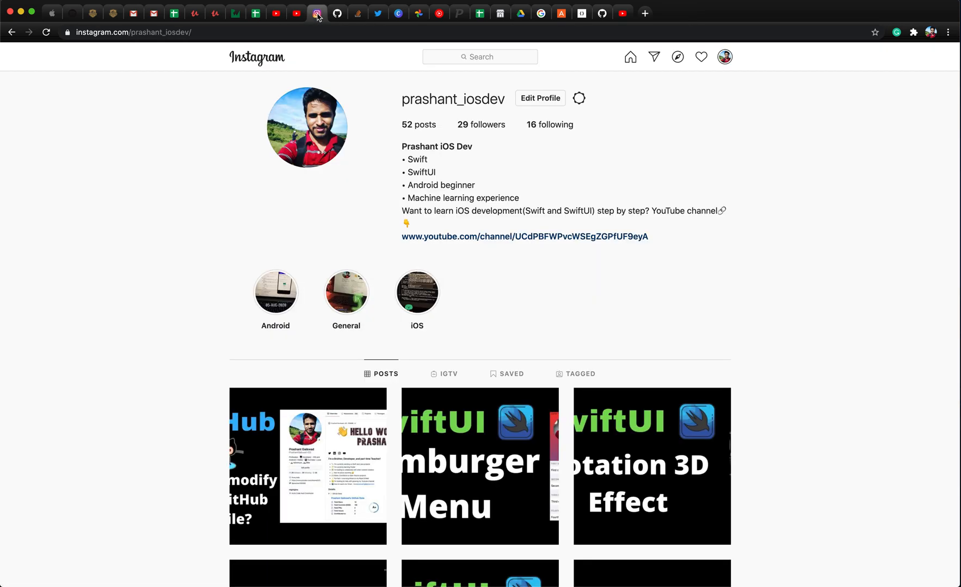
pyautogui.moveTo(511, 273)
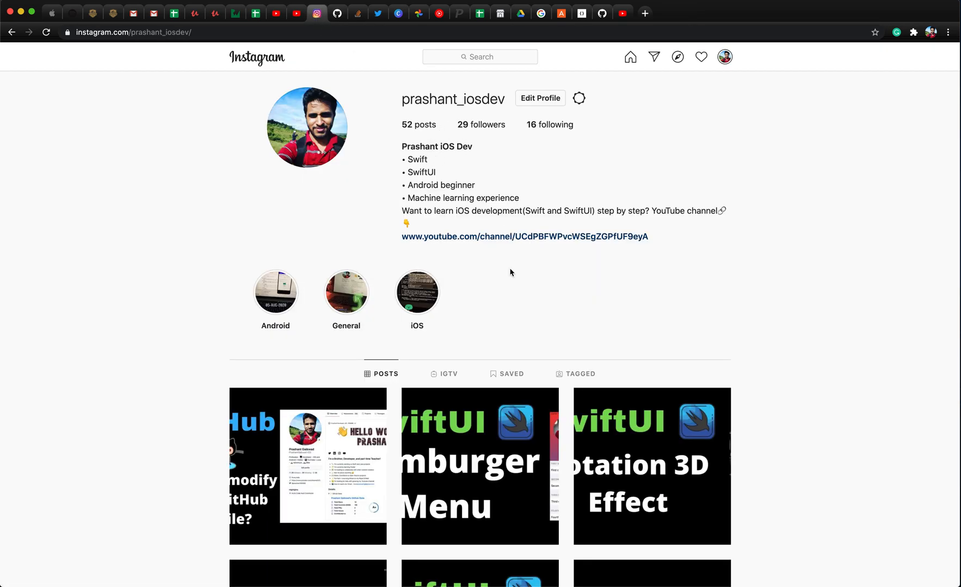
pyautogui.scroll(-3)
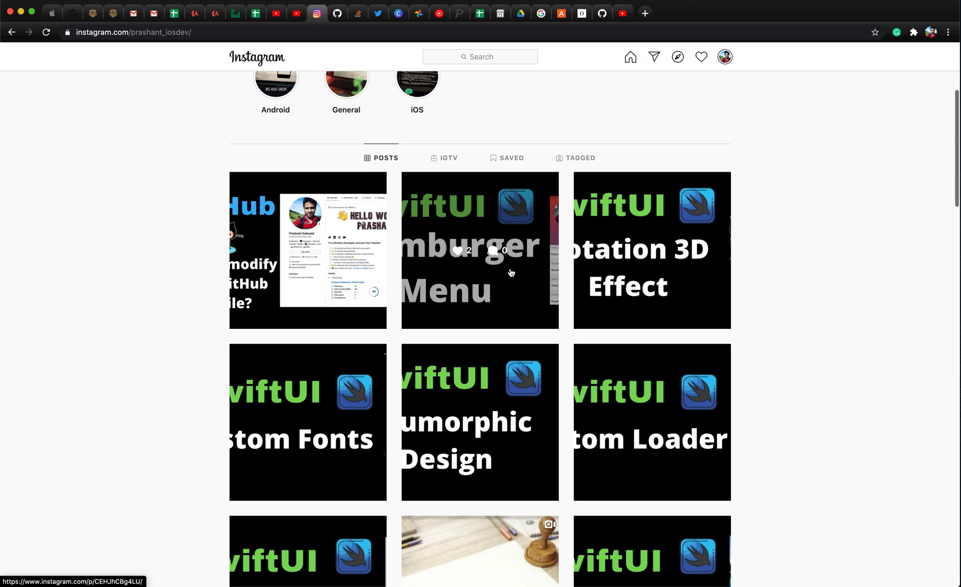
pyautogui.scroll(3)
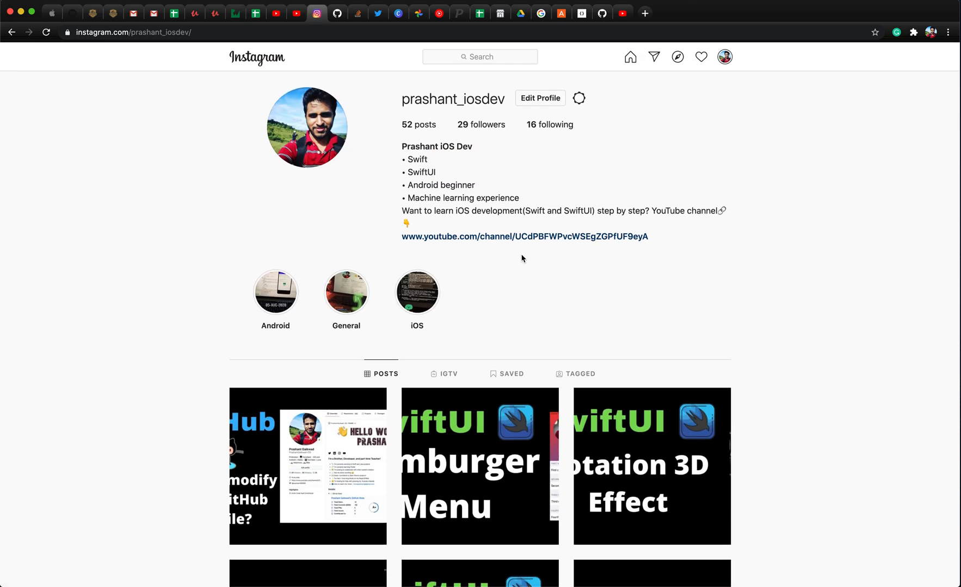
pyautogui.moveTo(795, 98)
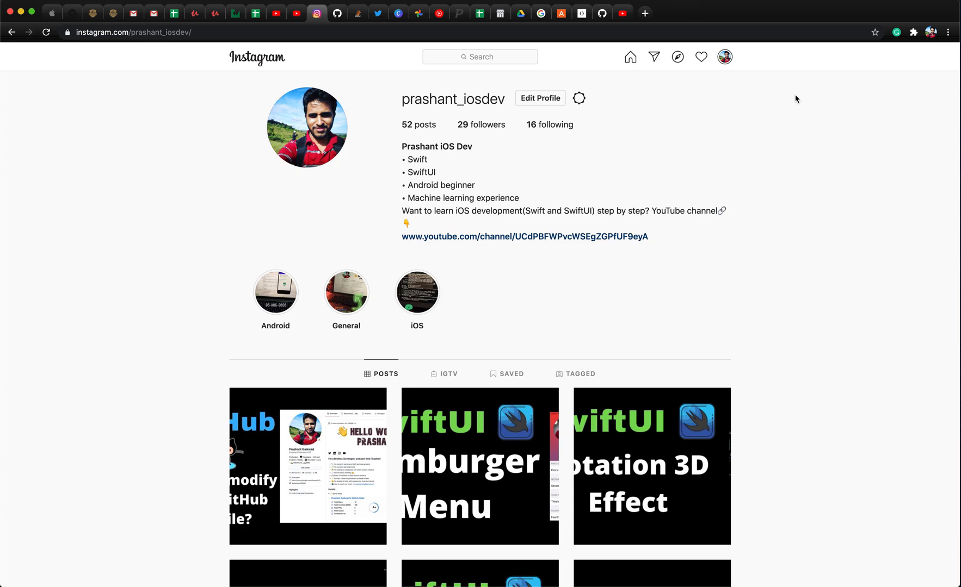